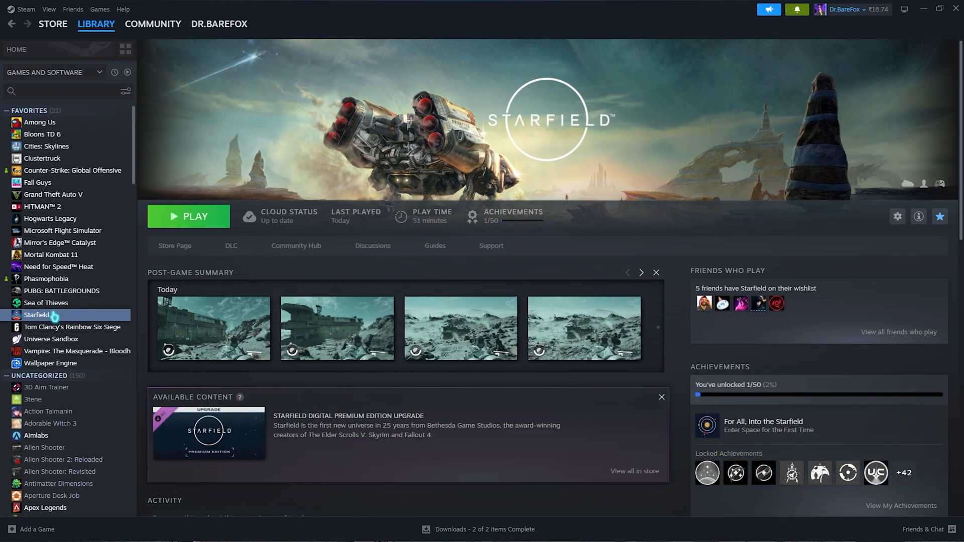
Browse Starfield's local files from its Steam library entry via Manage > Browse local files.
{"action": "right_click", "coordinate": [35, 315]}
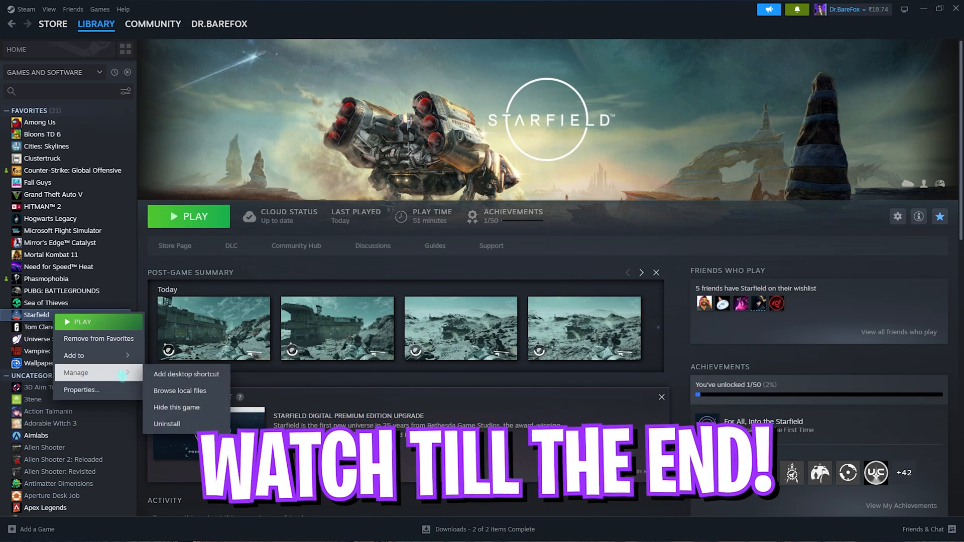
{"action": "left_click", "coordinate": [180, 390]}
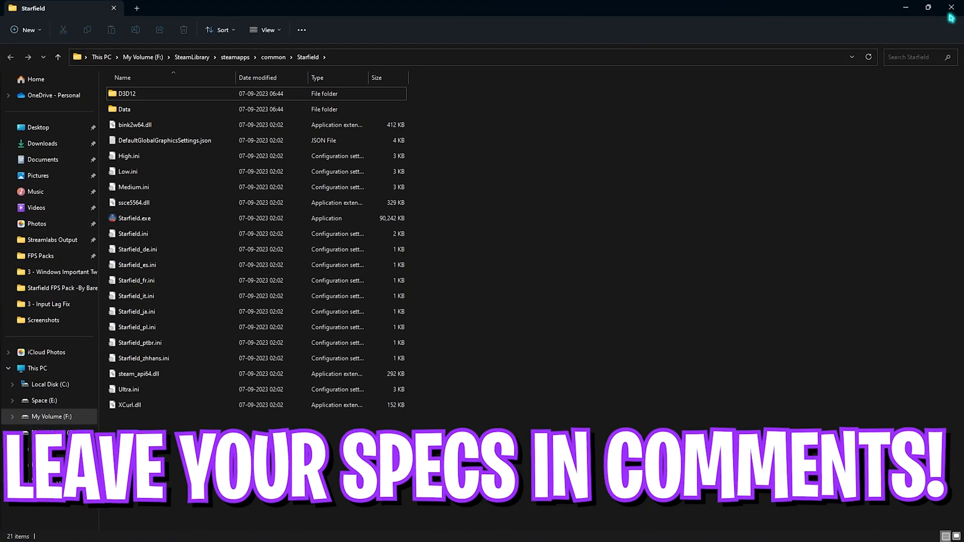
Select Starfield.exe and bring up its Properties window.
{"action": "left_click", "coordinate": [133, 219]}
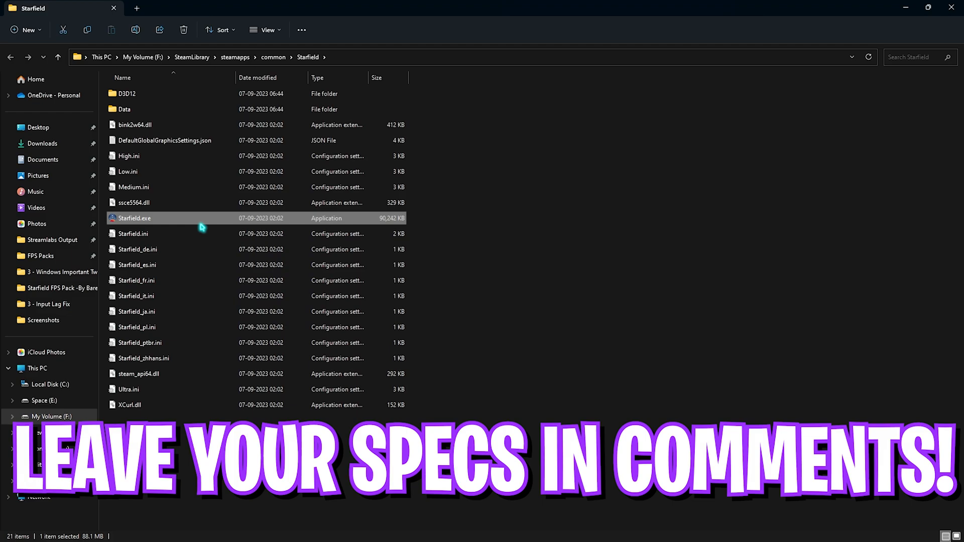
{"action": "right_click", "coordinate": [133, 219]}
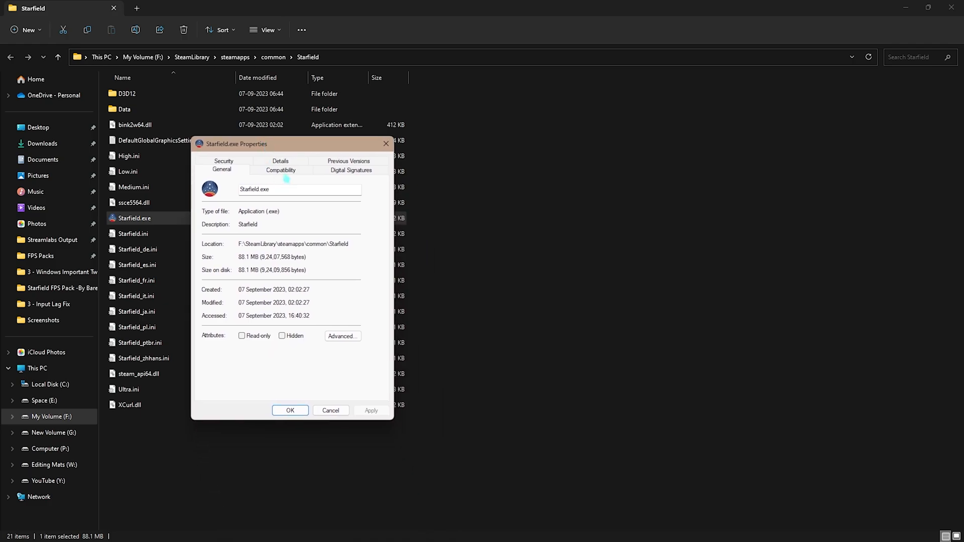
On Compatibility, disable fullscreen optimizations and override high DPI scaling by Application, then apply.
{"action": "left_click", "coordinate": [280, 170]}
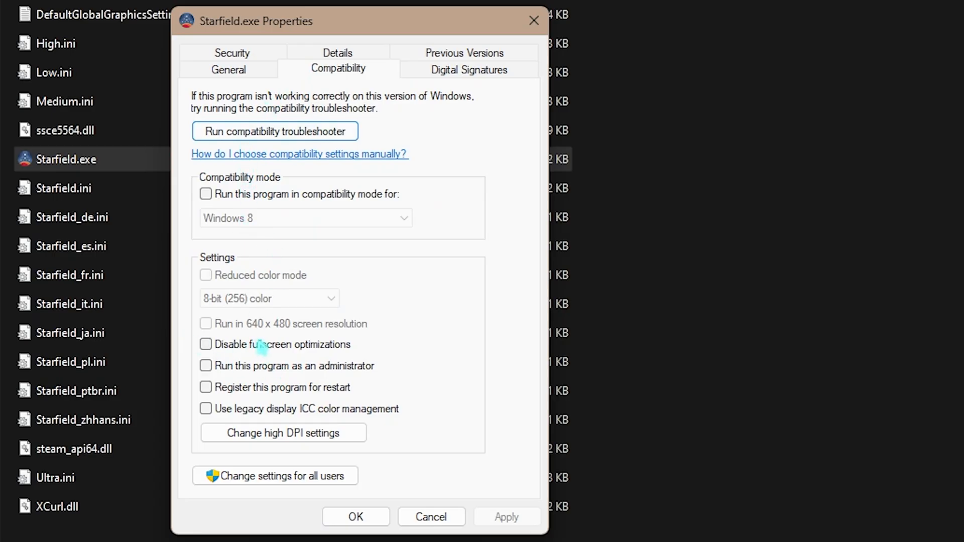
{"action": "left_click", "coordinate": [205, 344]}
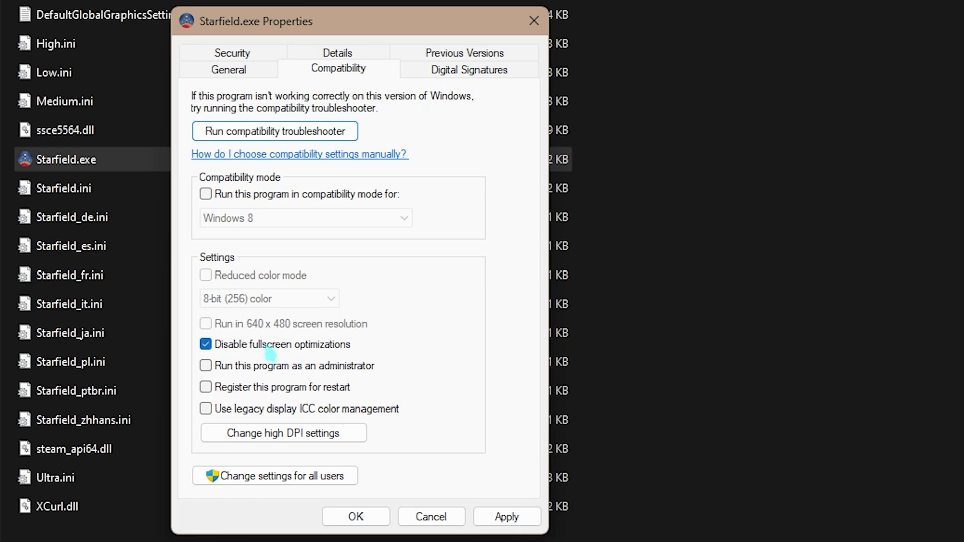
{"action": "left_click", "coordinate": [283, 433]}
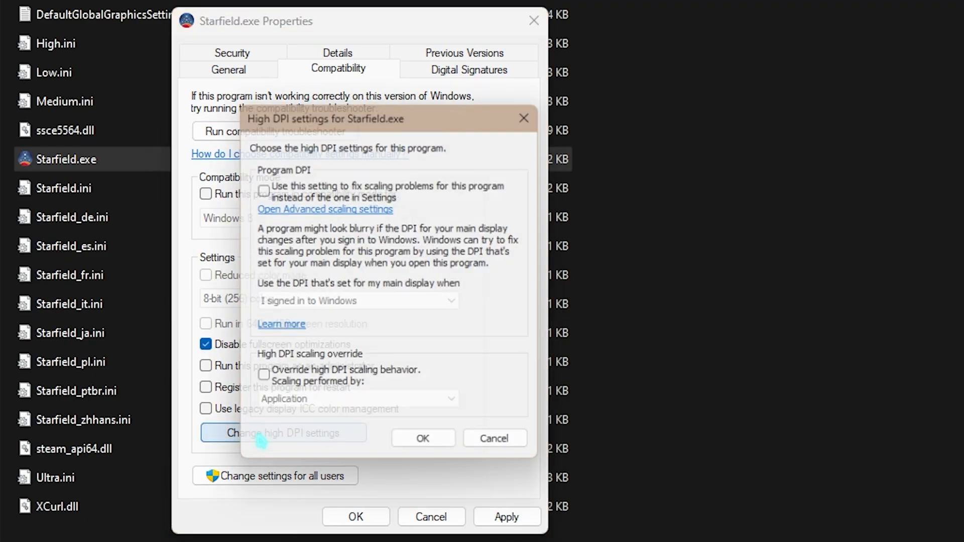
{"action": "left_click", "coordinate": [259, 381]}
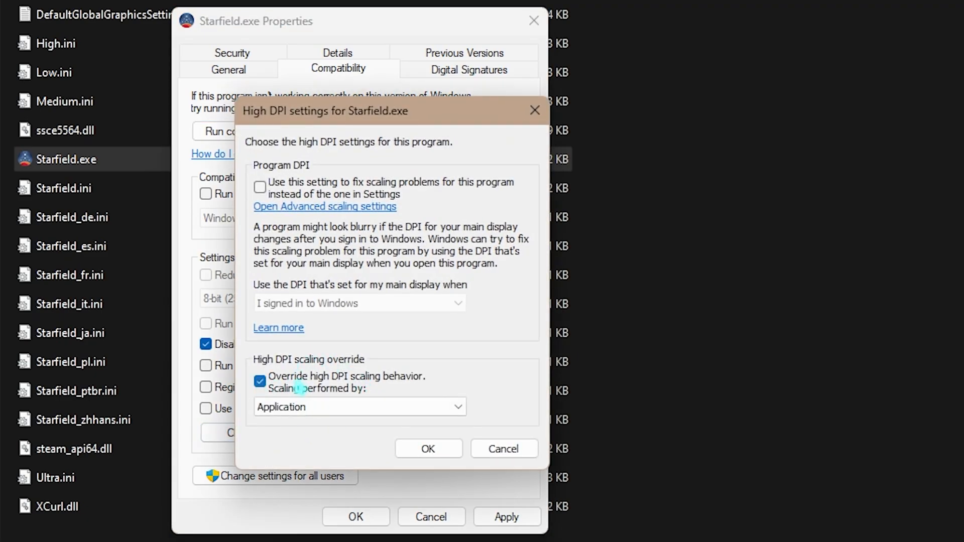
{"action": "mouse_move", "coordinate": [363, 405]}
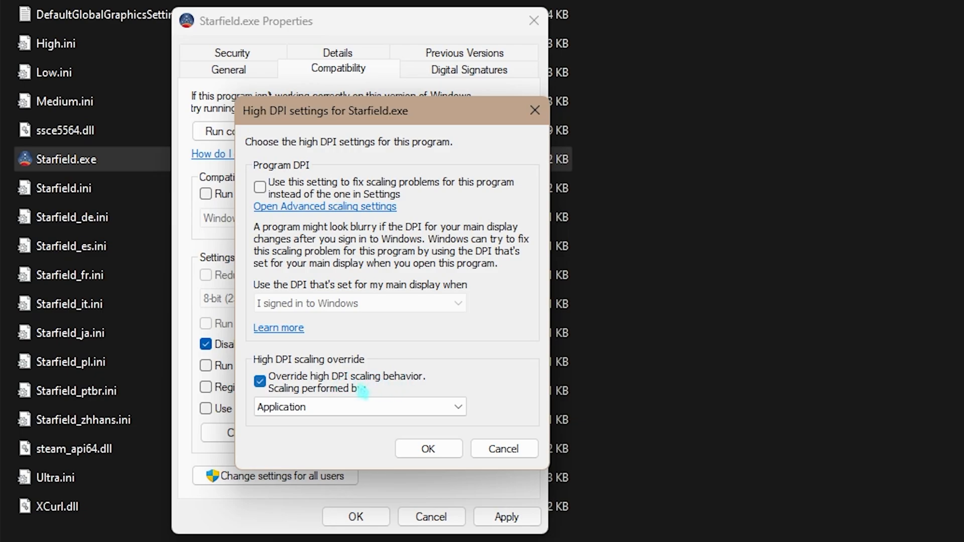
{"action": "left_click", "coordinate": [359, 407]}
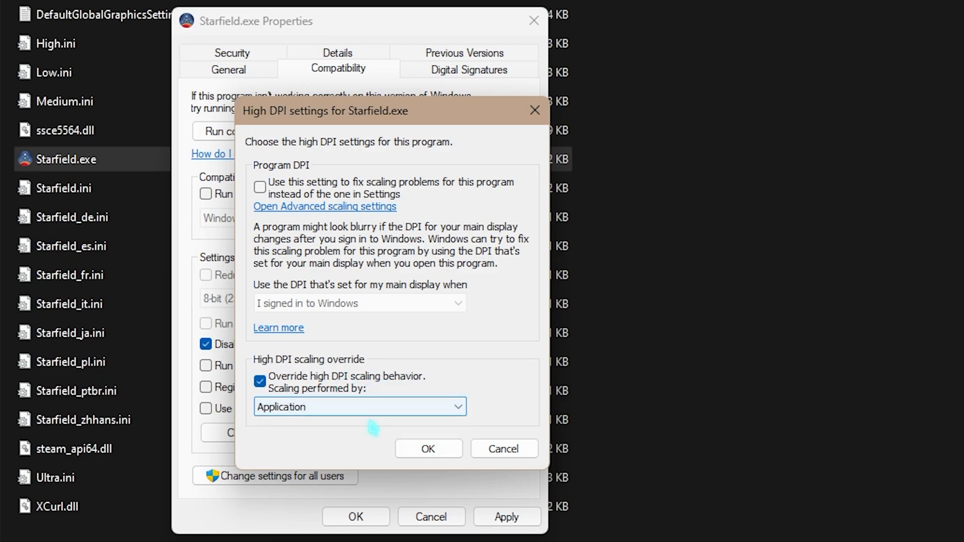
{"action": "left_click", "coordinate": [427, 447]}
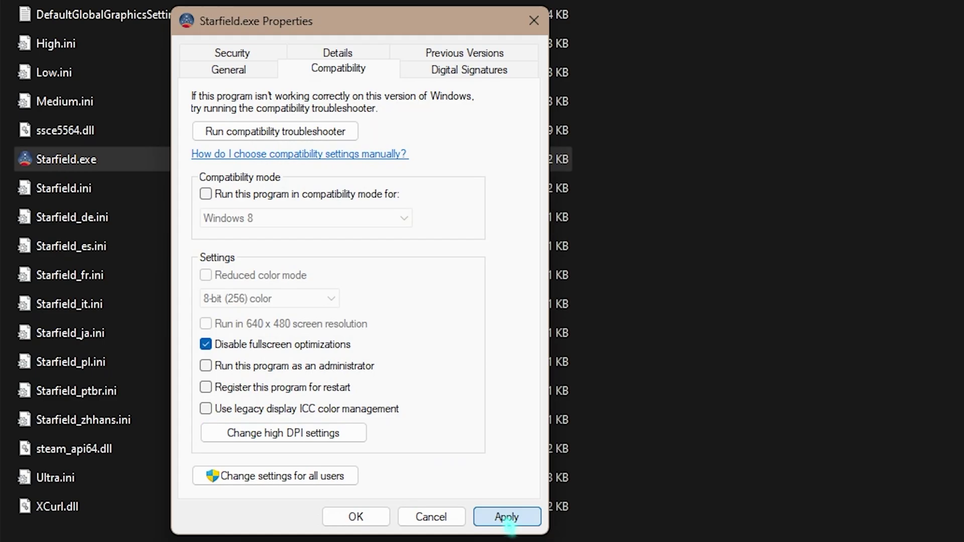
{"action": "left_click", "coordinate": [506, 516]}
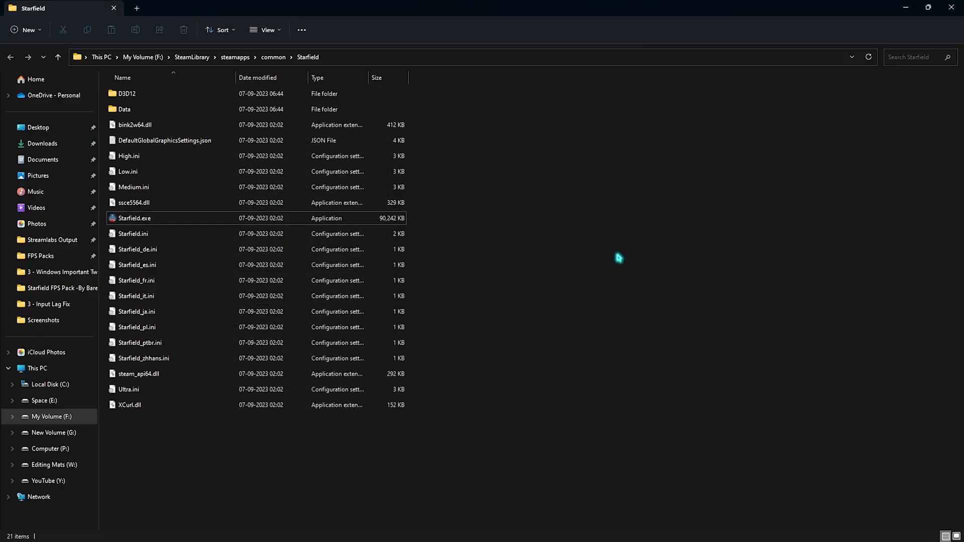
{"action": "mouse_move", "coordinate": [582, 222]}
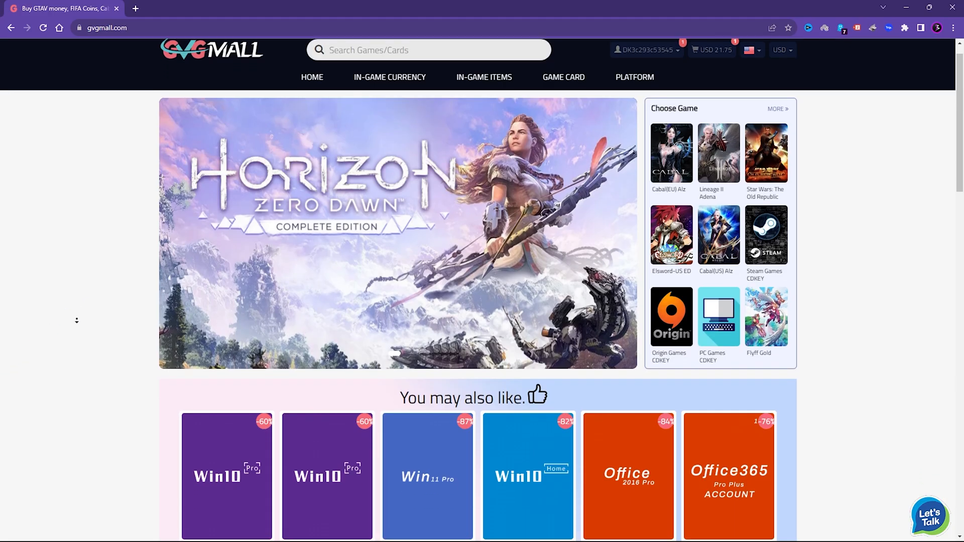
Scroll the GVGMall home page and open the MS Windows 10 Pro OEM CD-KEY GLOBAL product.
{"action": "scroll", "scroll_direction": "down", "scroll_amount": 3}
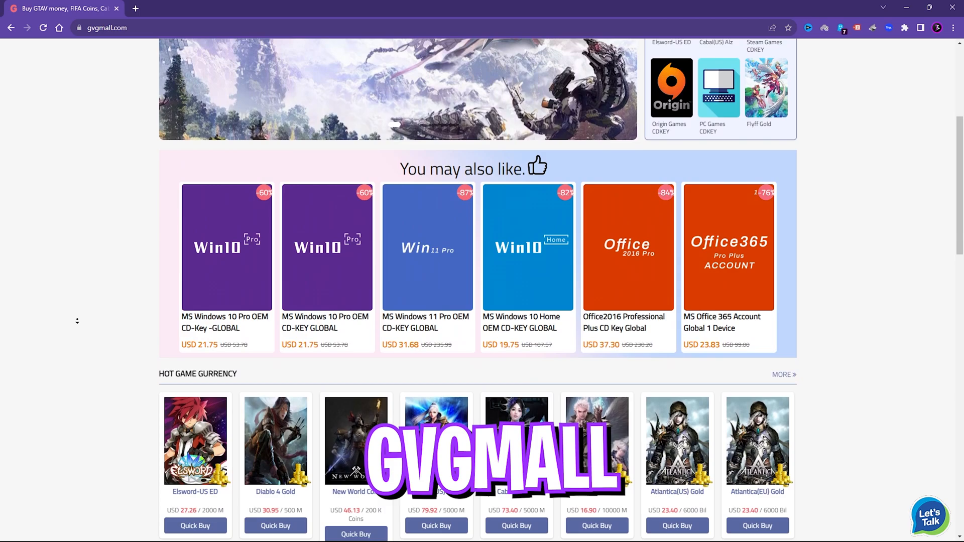
{"action": "scroll", "scroll_direction": "down", "scroll_amount": 3}
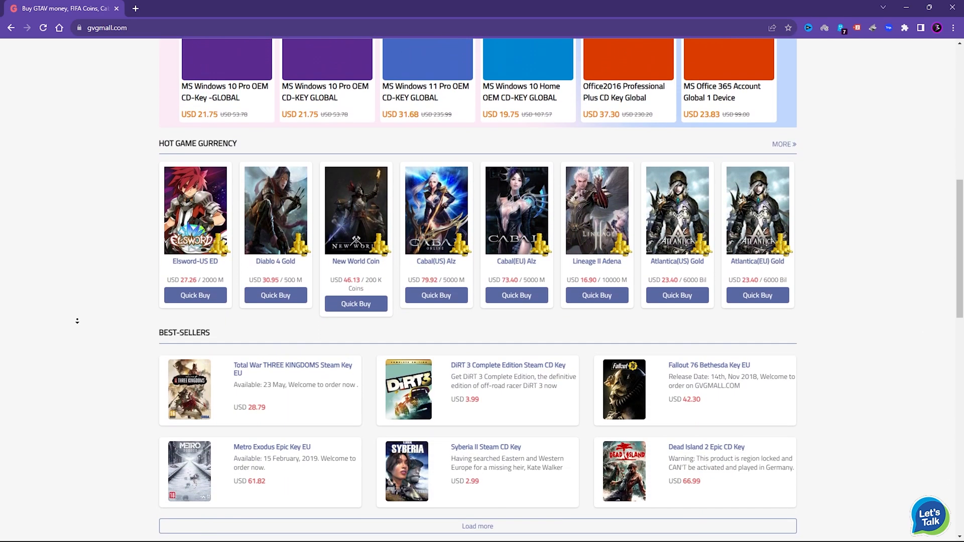
{"action": "scroll", "scroll_direction": "up", "scroll_amount": 3}
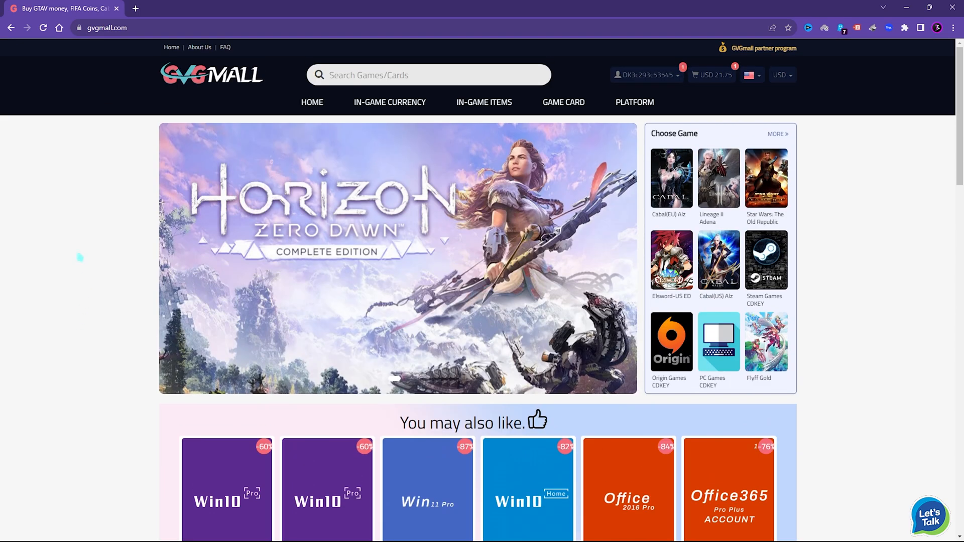
{"action": "mouse_move", "coordinate": [563, 102]}
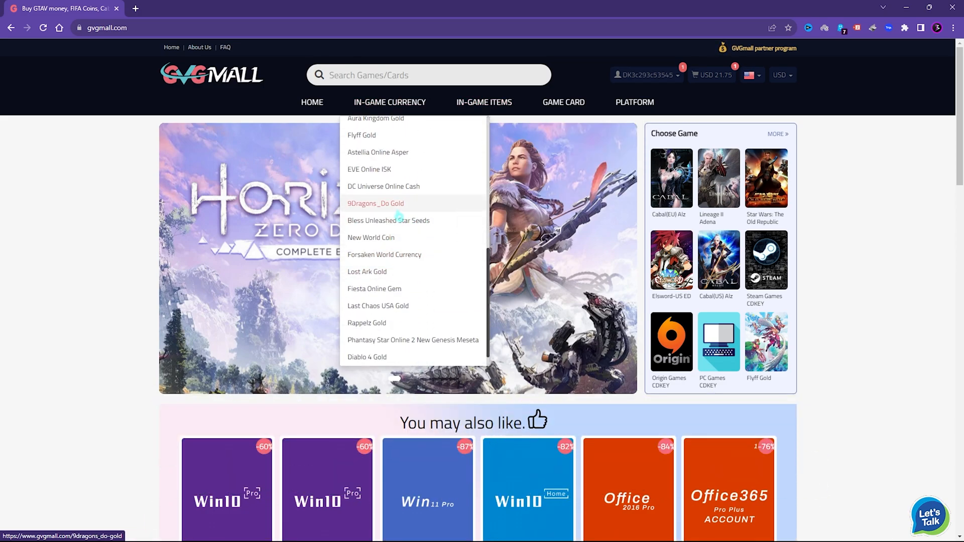
{"action": "scroll", "scroll_direction": "down", "scroll_amount": 3}
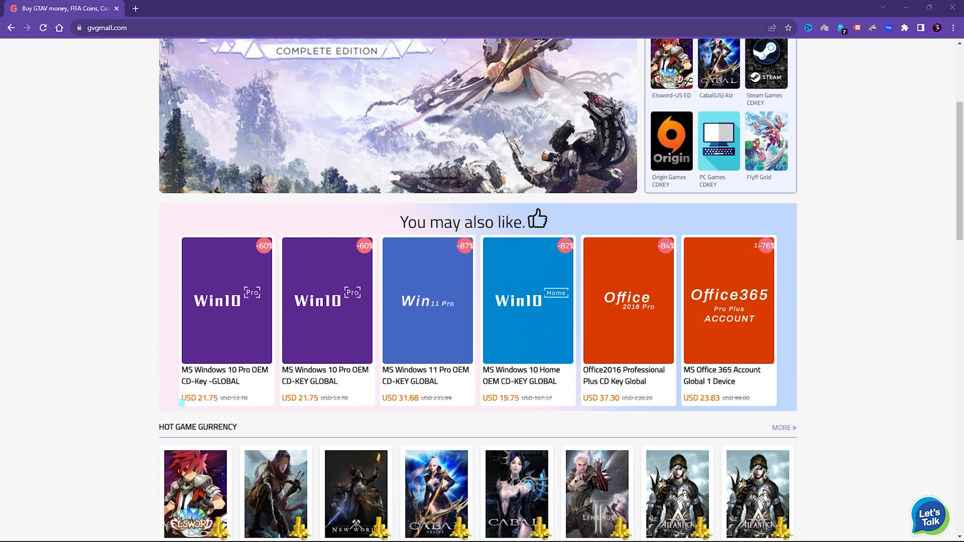
{"action": "mouse_move", "coordinate": [315, 289]}
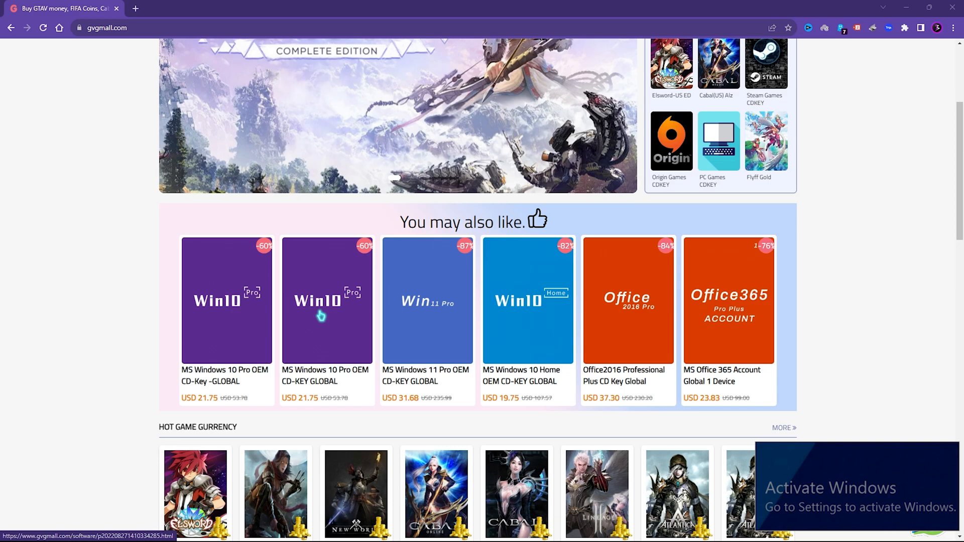
{"action": "left_click", "coordinate": [321, 318]}
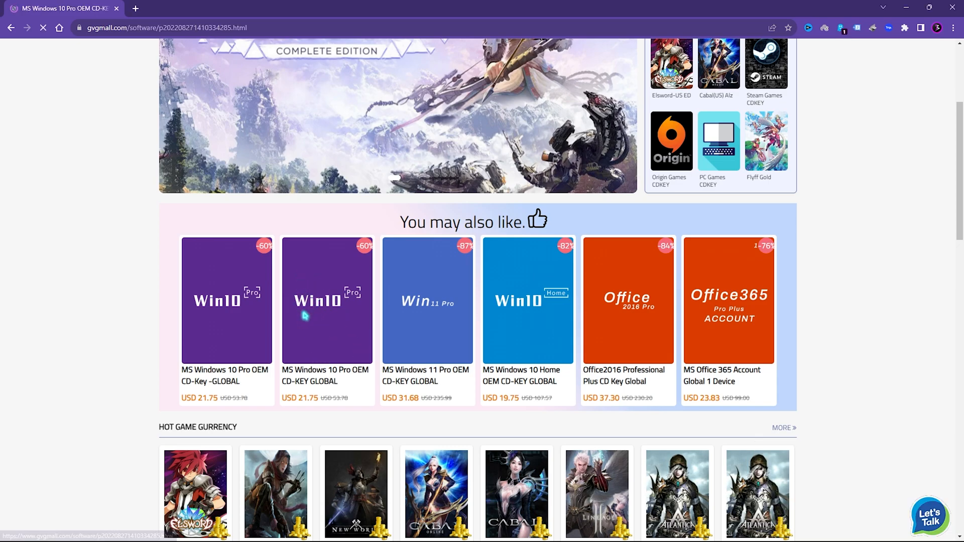
{"action": "left_click", "coordinate": [315, 301]}
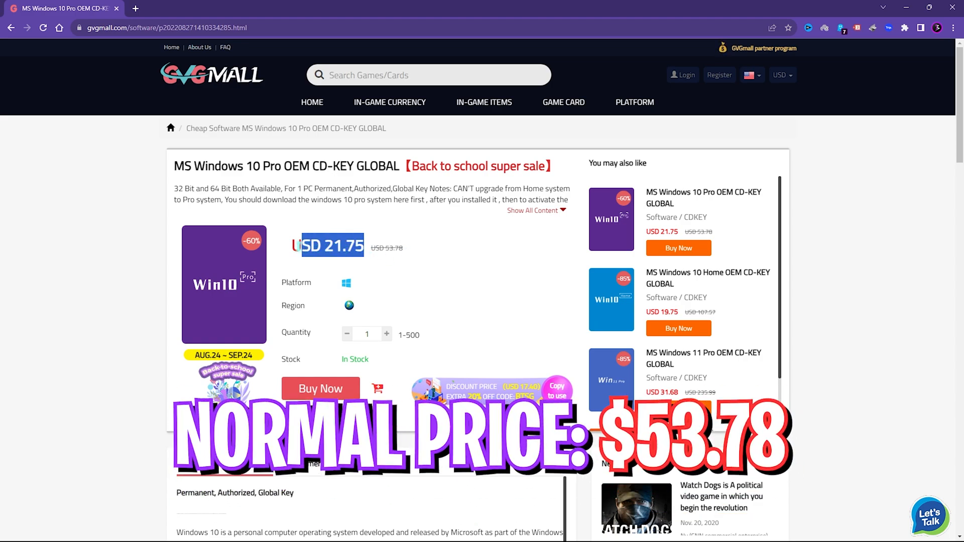
Enter promotion code FOX25 on the Order Confirmation page and apply it.
{"action": "left_click", "coordinate": [320, 389]}
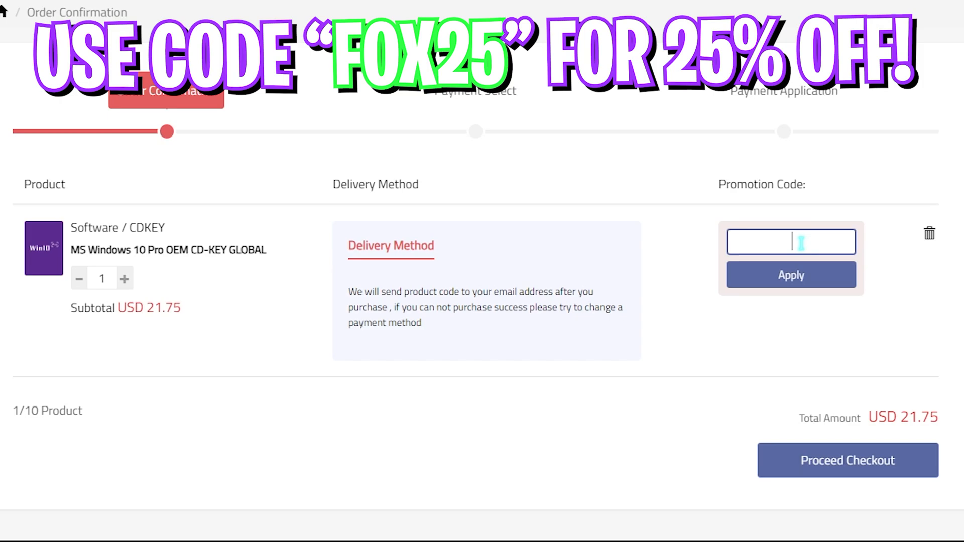
{"action": "type", "text": "FOX25"}
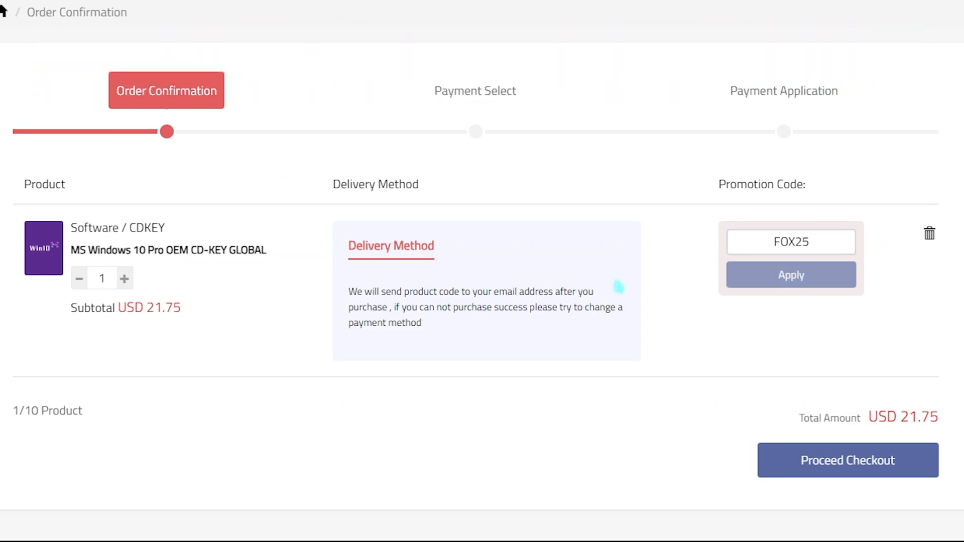
{"action": "left_click", "coordinate": [791, 275]}
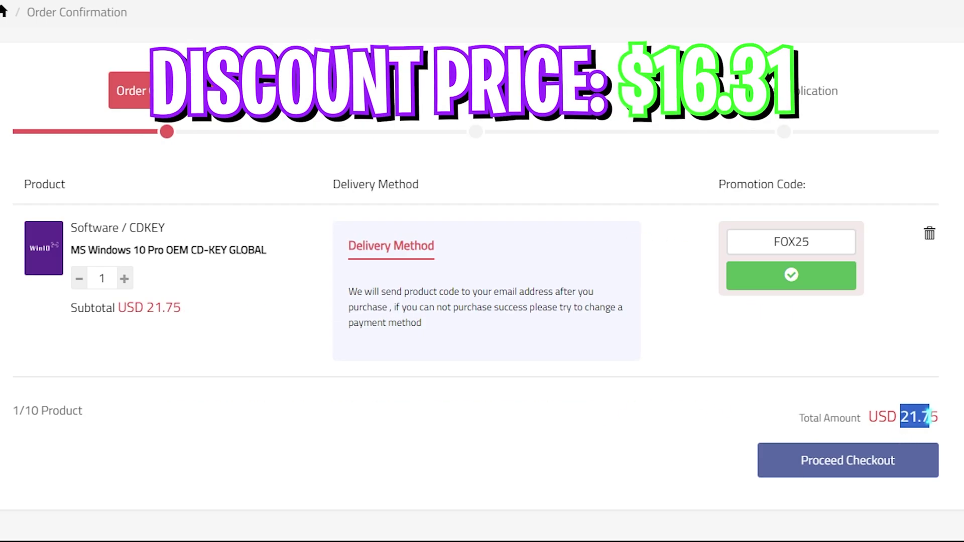
{"action": "left_click", "coordinate": [791, 275]}
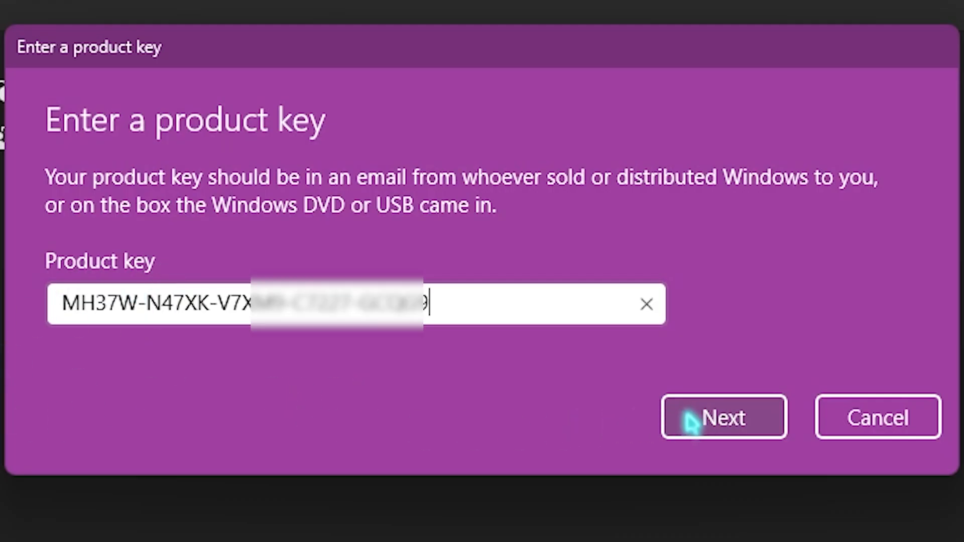
Submit the entered Windows product key with Next to activate Windows.
{"action": "left_click", "coordinate": [723, 417]}
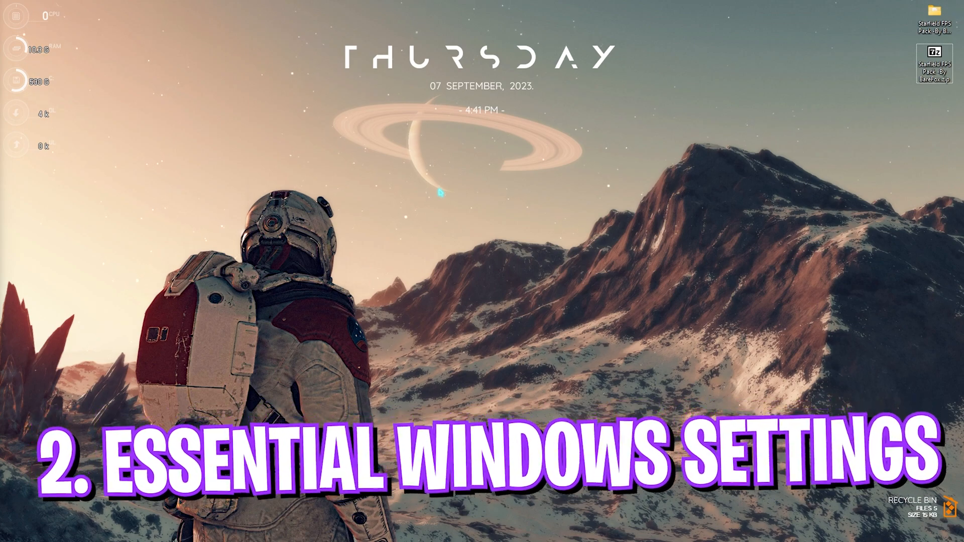
Search 'settings', launch Settings and go to Gaming for the Xbox Game Bar toggle.
{"action": "type", "text": "settings"}
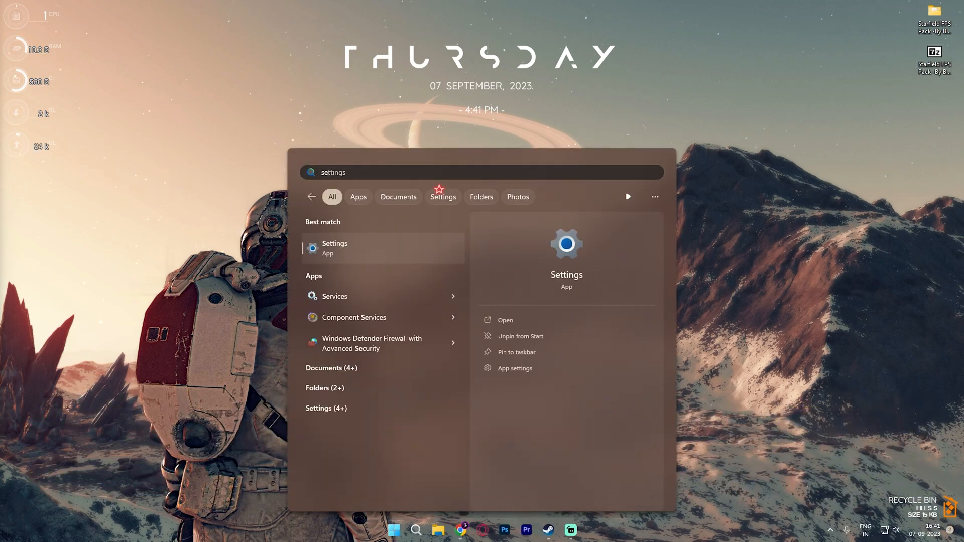
{"action": "left_click", "coordinate": [334, 248]}
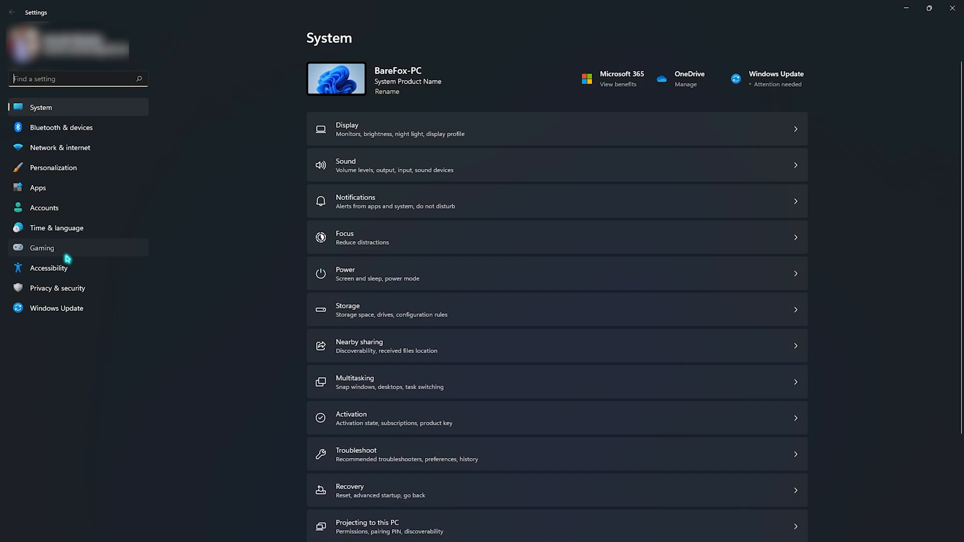
{"action": "left_click", "coordinate": [42, 248]}
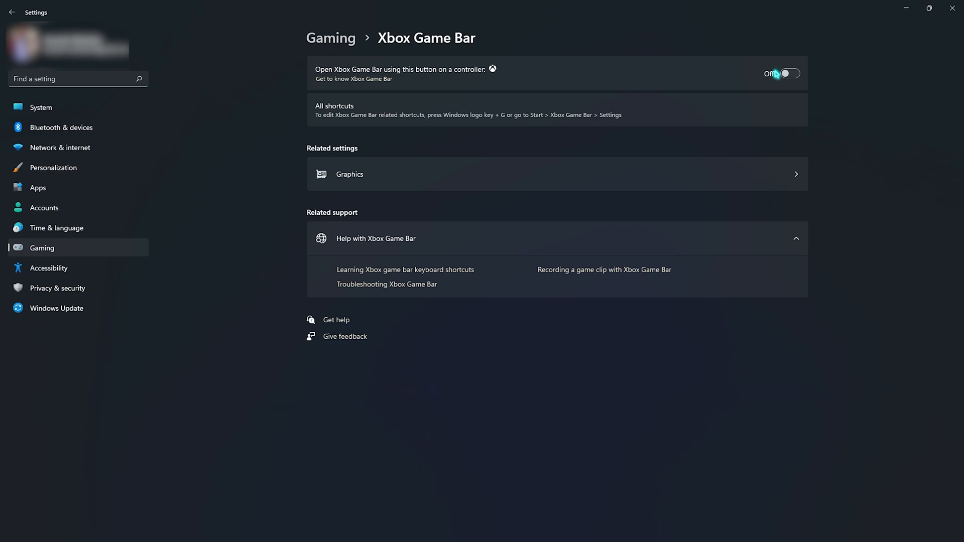
{"action": "mouse_move", "coordinate": [366, 179]}
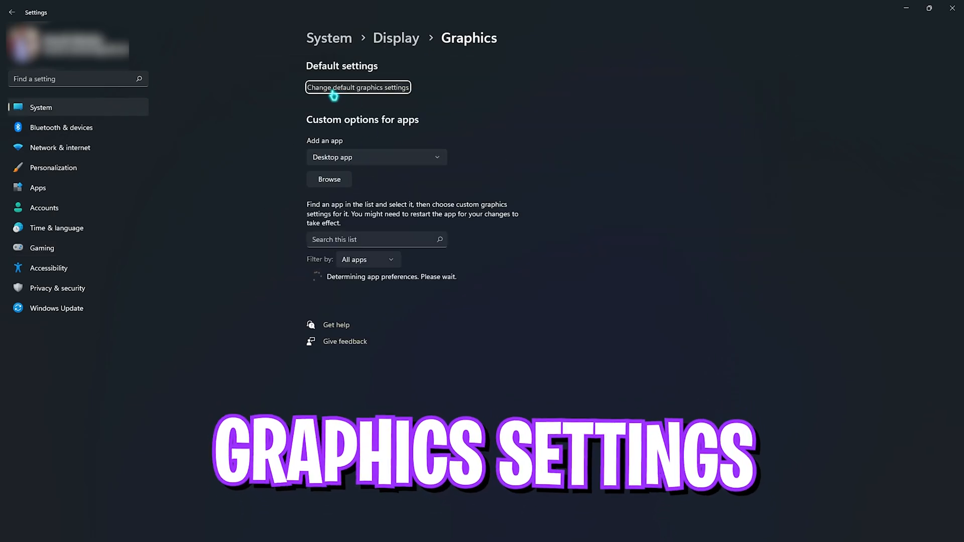
Open Change default graphics settings, keeping GPU scheduling and windowed-game optimizations On.
{"action": "left_click", "coordinate": [357, 87]}
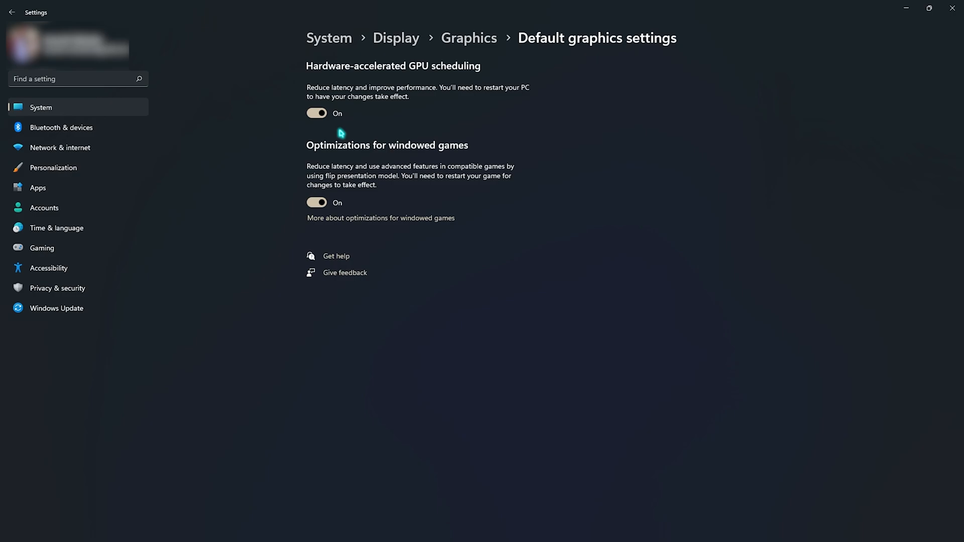
{"action": "mouse_move", "coordinate": [360, 78]}
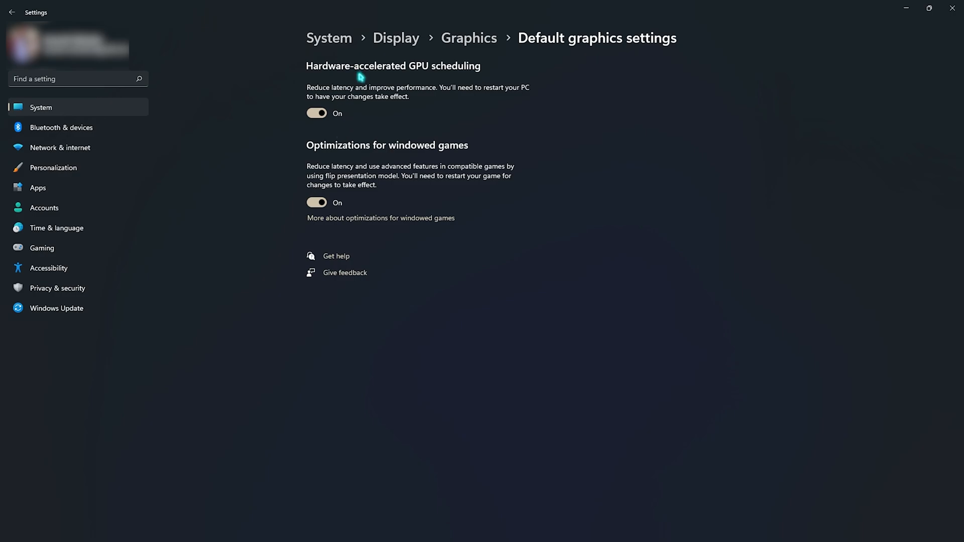
{"action": "mouse_move", "coordinate": [356, 169]}
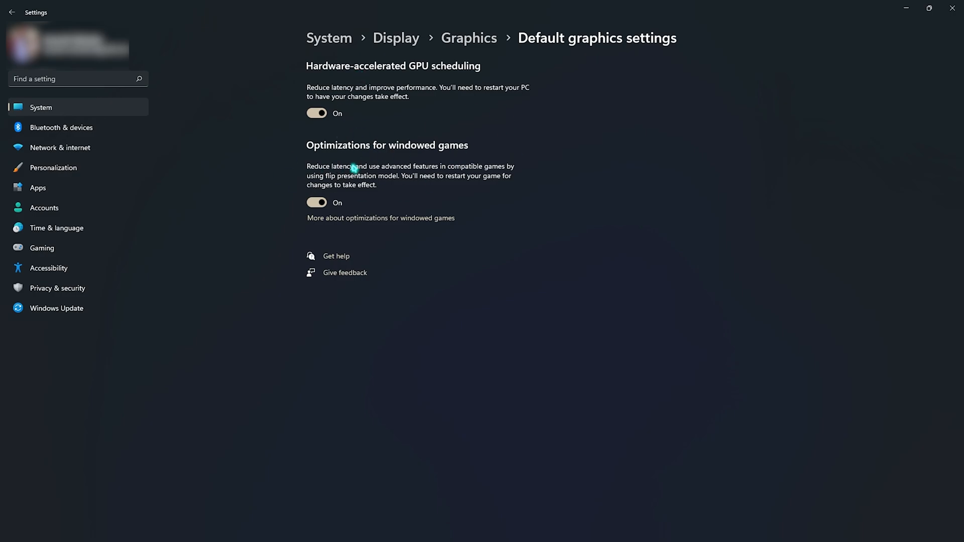
{"action": "mouse_move", "coordinate": [524, 152]}
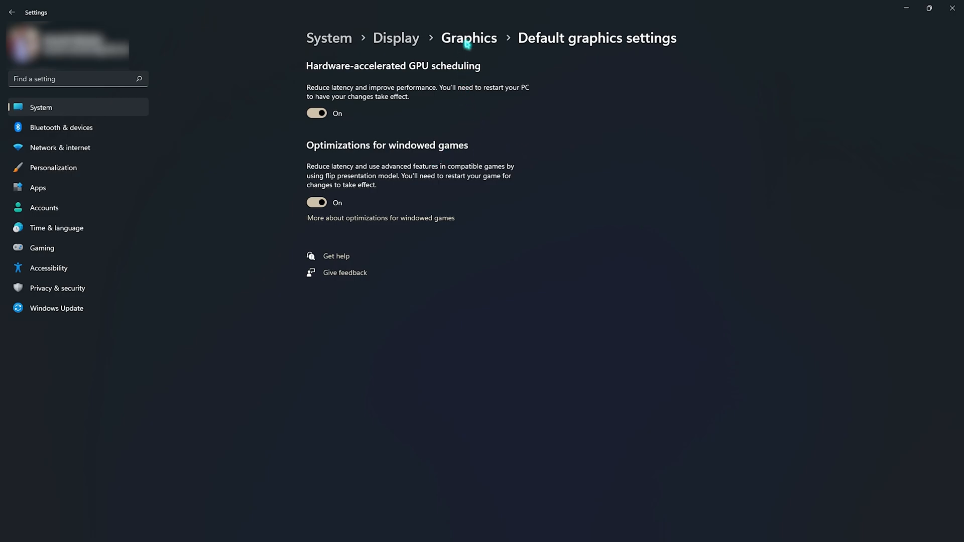
Browse for Starfield.exe, add it to the graphics app list and set its option to High performance.
{"action": "left_click", "coordinate": [469, 38]}
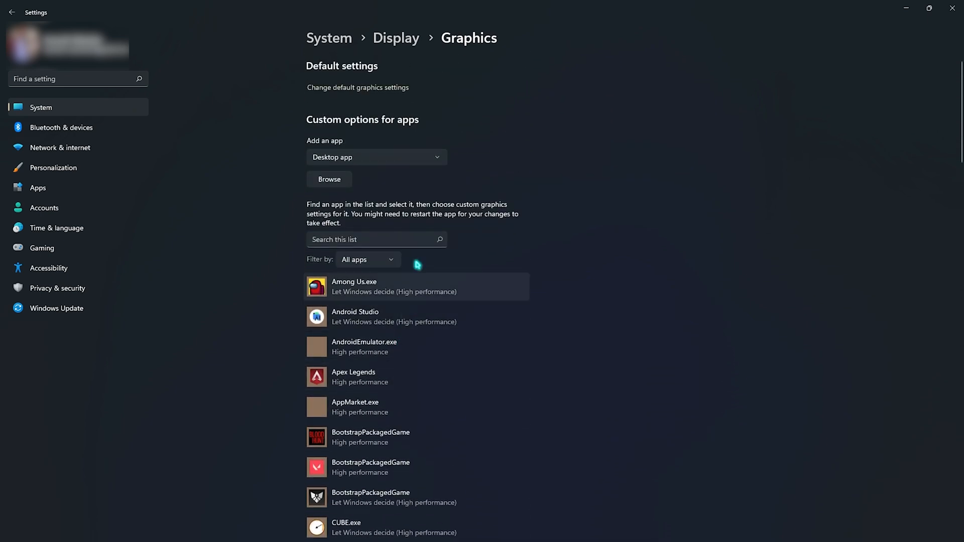
{"action": "left_click", "coordinate": [329, 179]}
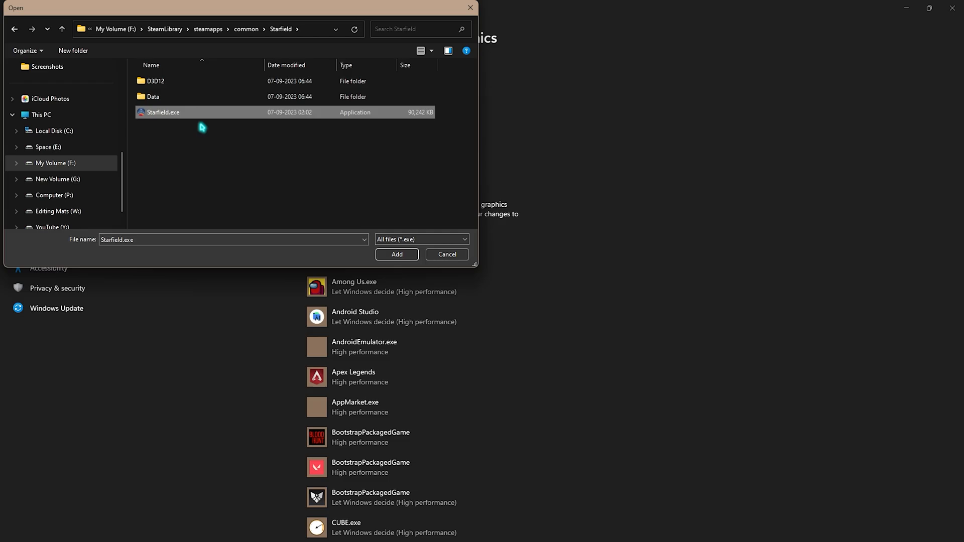
{"action": "left_click", "coordinate": [397, 254]}
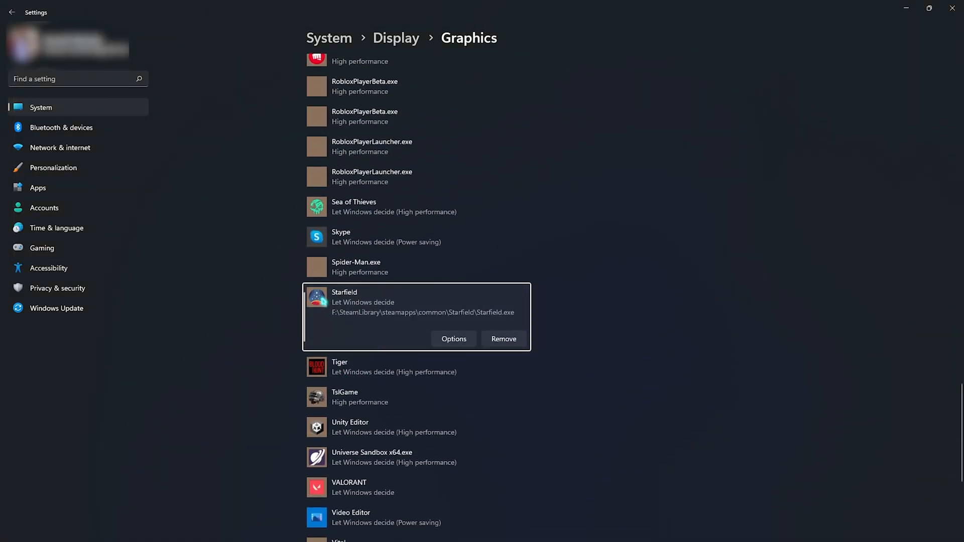
{"action": "left_click", "coordinate": [453, 339]}
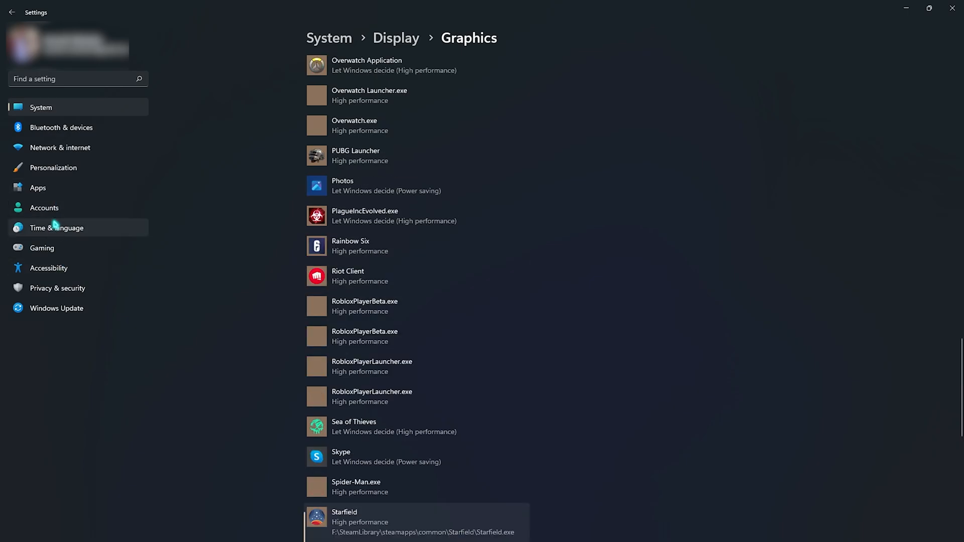
{"action": "left_click", "coordinate": [42, 248]}
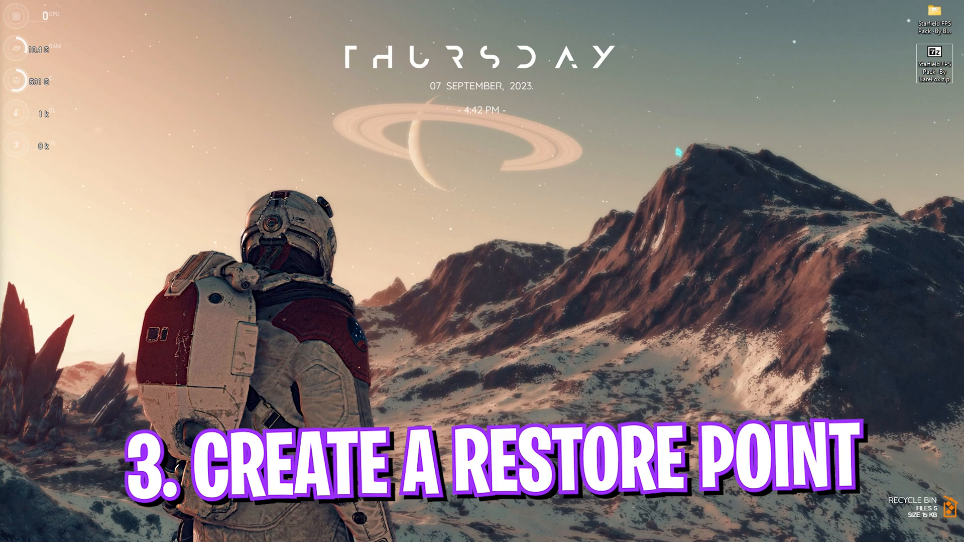
Search 'create a restore point', start Create... and describe the new restore point as Starfield.
{"action": "type", "text": "create a restore point"}
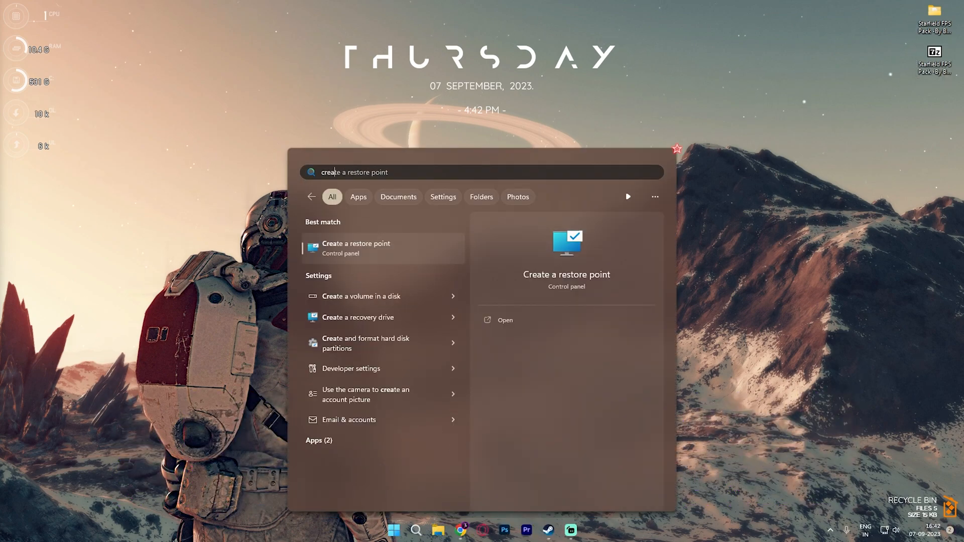
{"action": "key", "text": "BackSpace"}
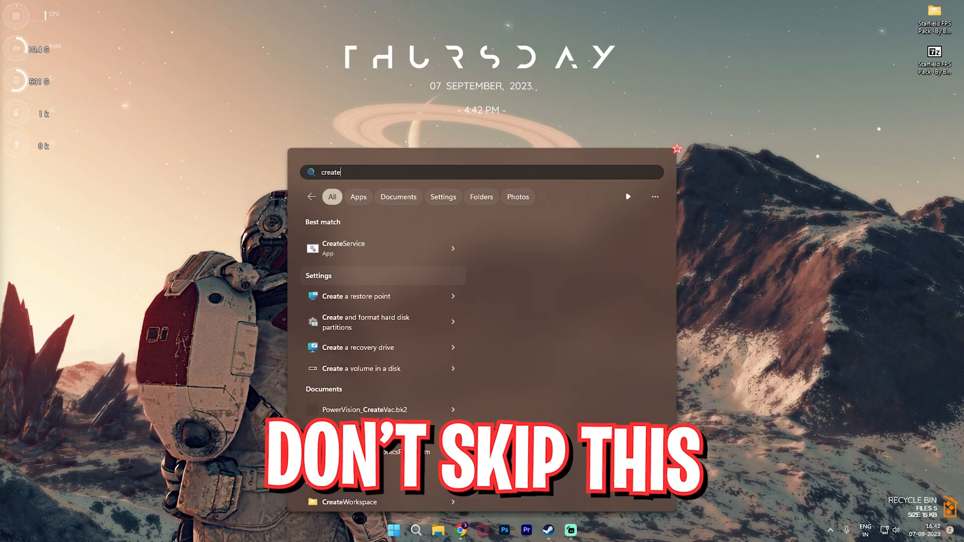
{"action": "left_click", "coordinate": [359, 297]}
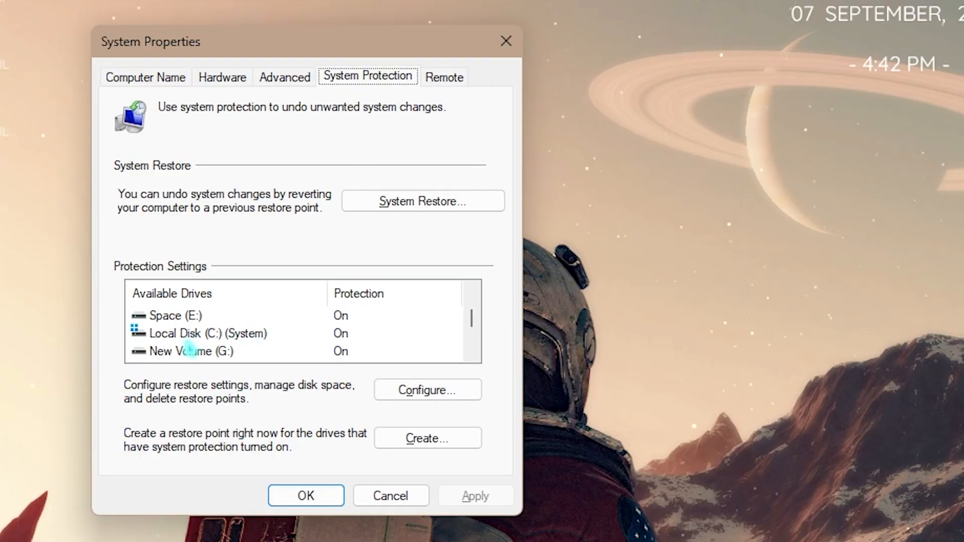
{"action": "left_click", "coordinate": [426, 438]}
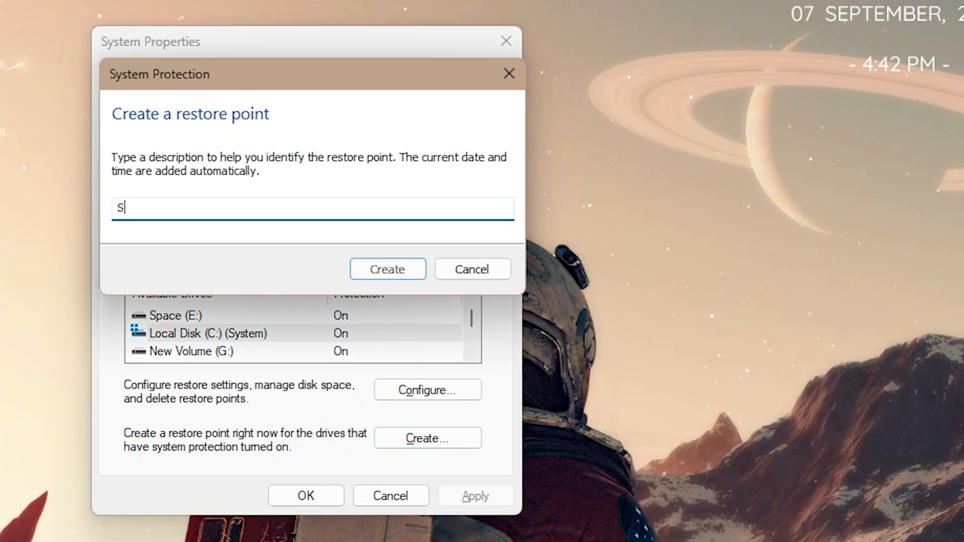
{"action": "type", "text": "tarfield"}
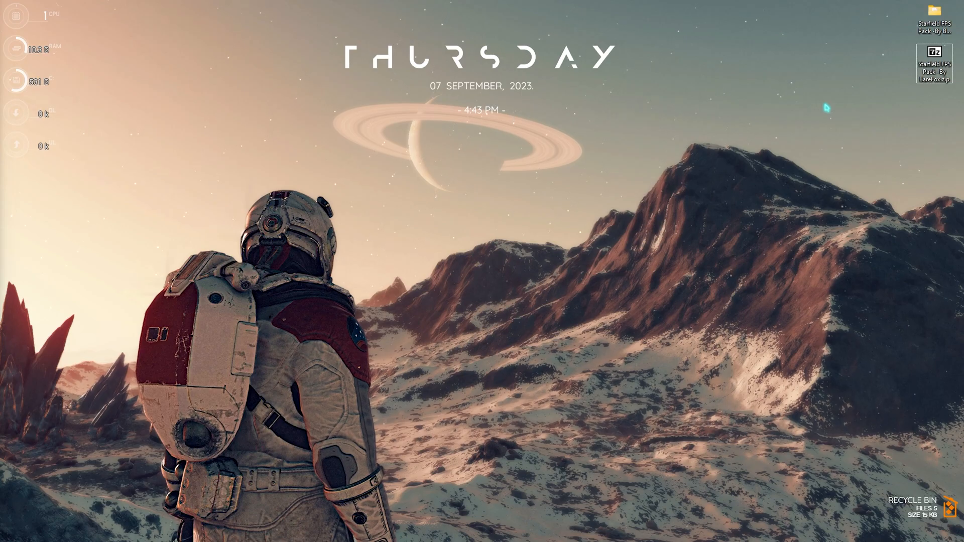
Navigate into the Starfield FPS Pack's 1 - CPU Optimization folder.
{"action": "double_click", "coordinate": [931, 11]}
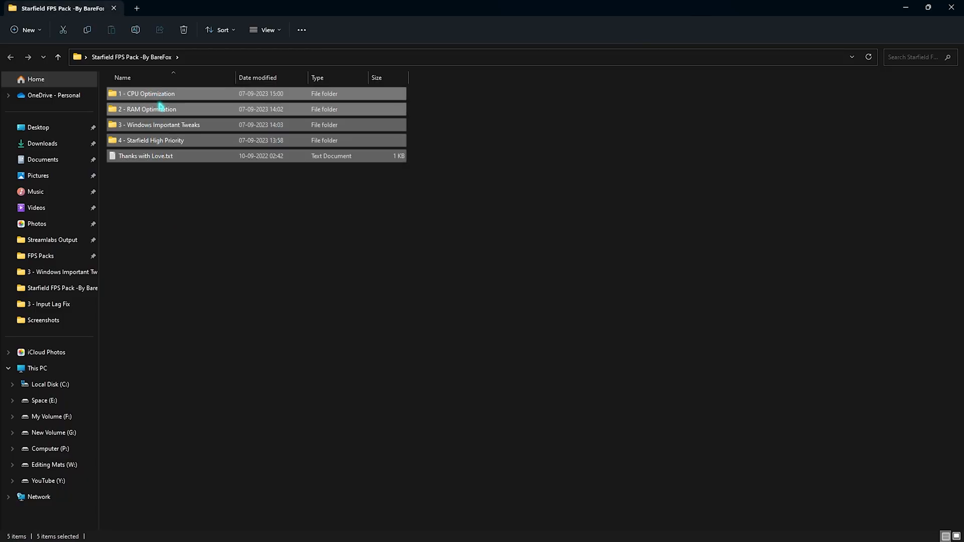
{"action": "double_click", "coordinate": [146, 94]}
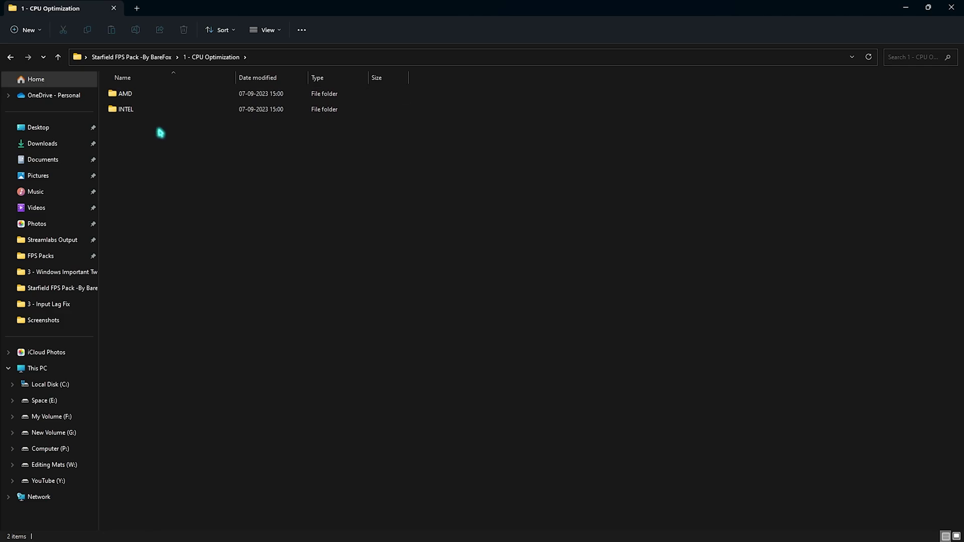
{"action": "mouse_move", "coordinate": [178, 178]}
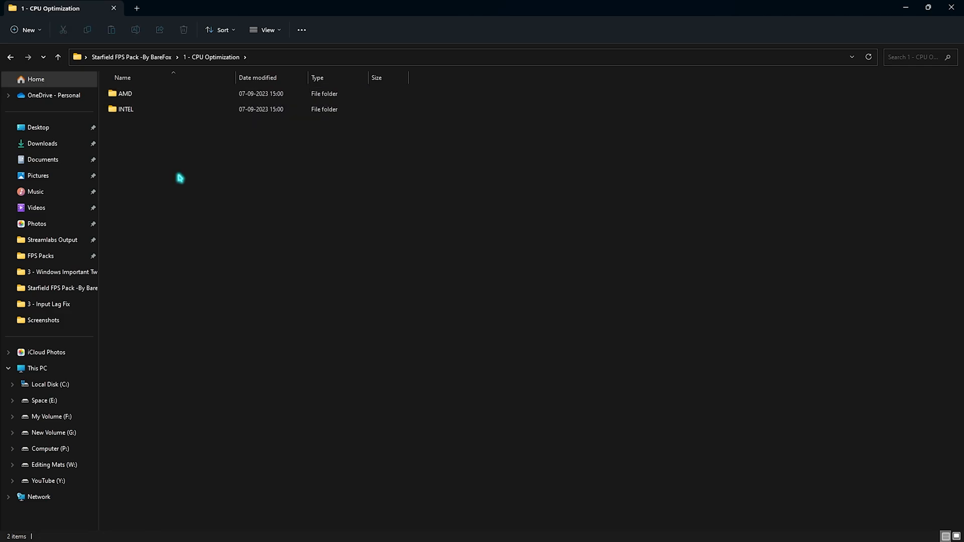
Check the processor in System Information, confirming an AMD Ryzen CPU.
{"action": "type", "text": "sys"}
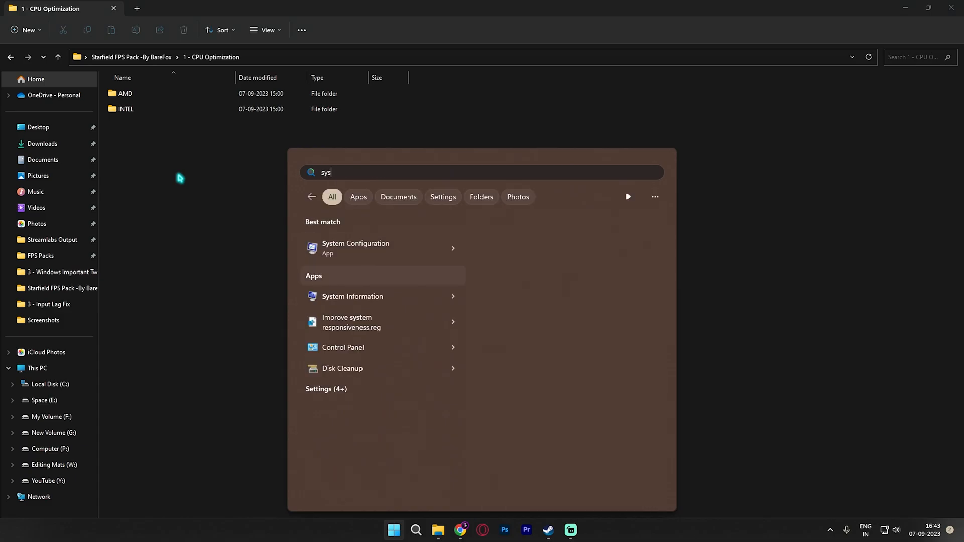
{"action": "left_click", "coordinate": [353, 296]}
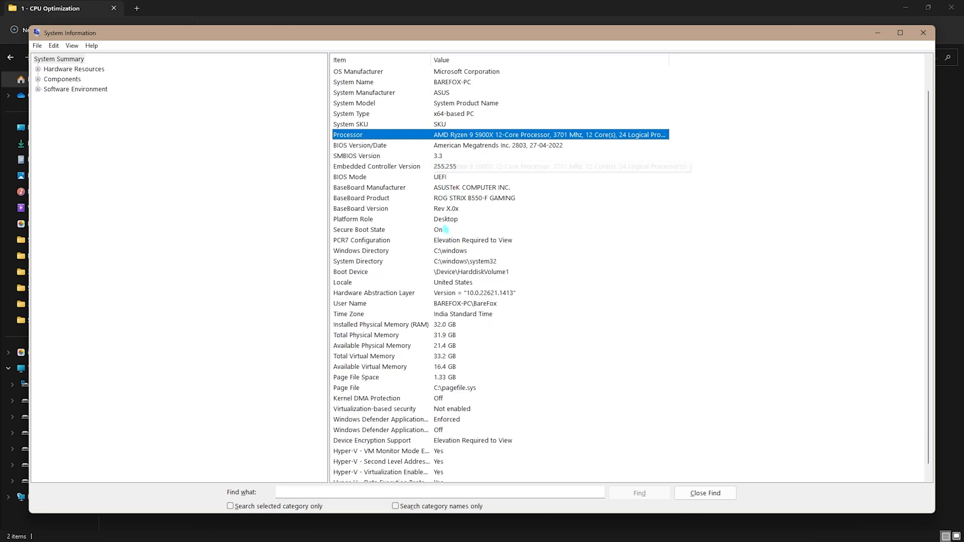
{"action": "left_click", "coordinate": [382, 324]}
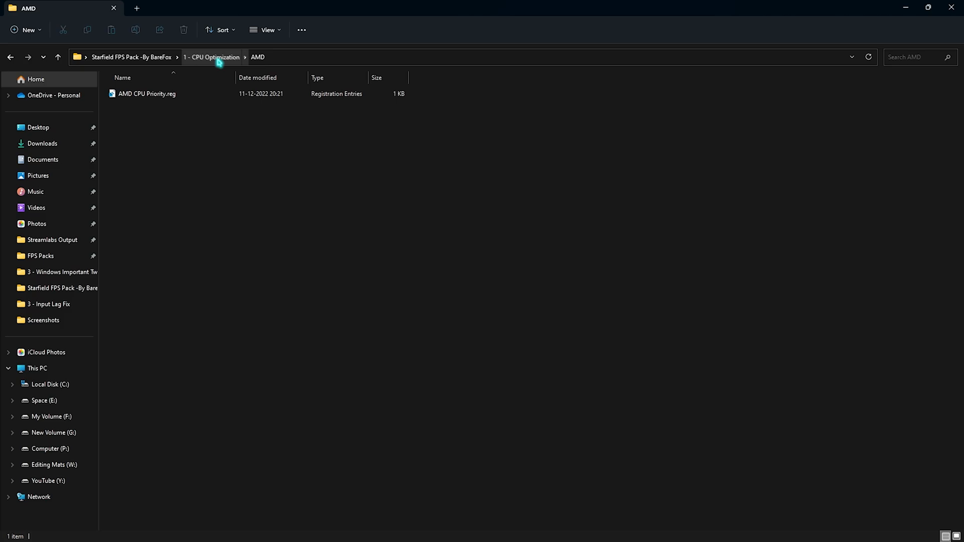
Merge the registry files in 3 - Windows Important Tweaks into the registry.
{"action": "left_click", "coordinate": [211, 56]}
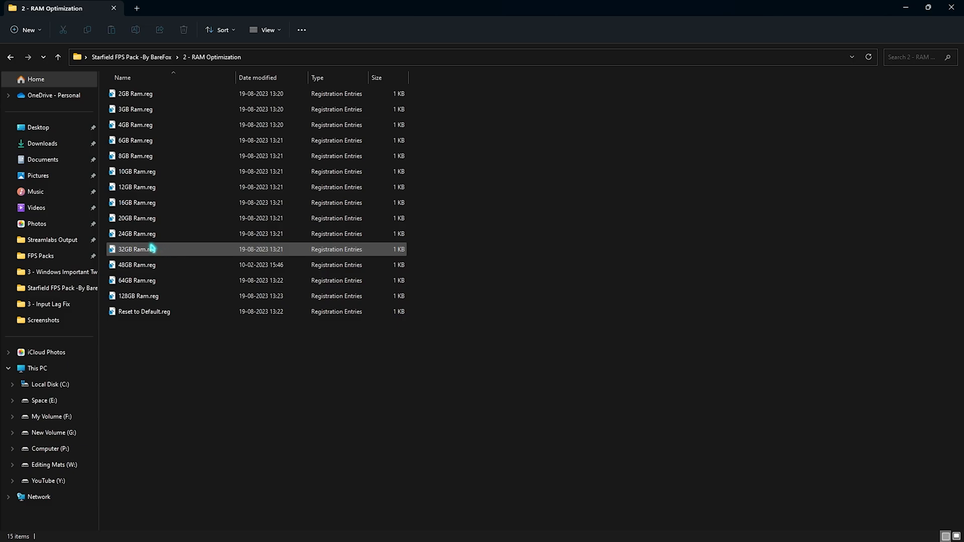
{"action": "mouse_move", "coordinate": [151, 248]}
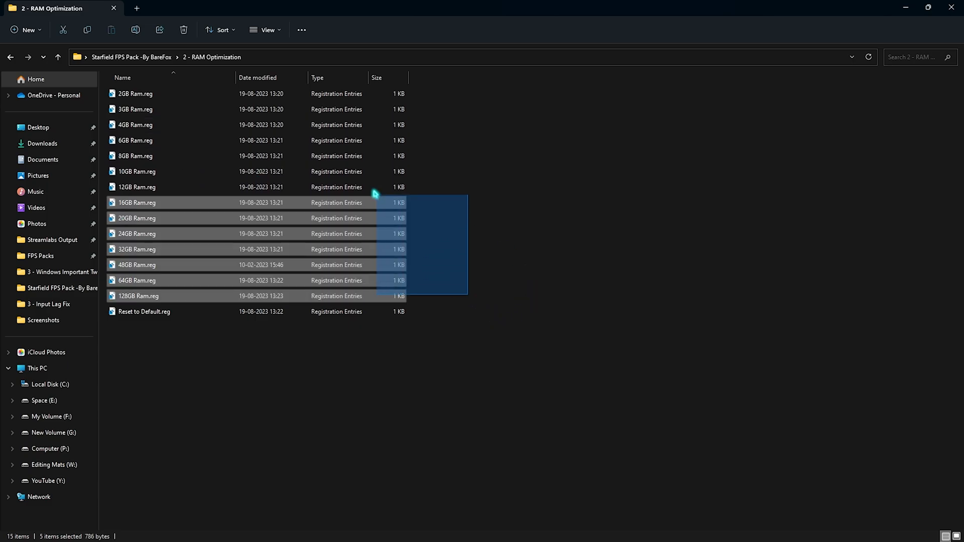
{"action": "left_click", "coordinate": [145, 311]}
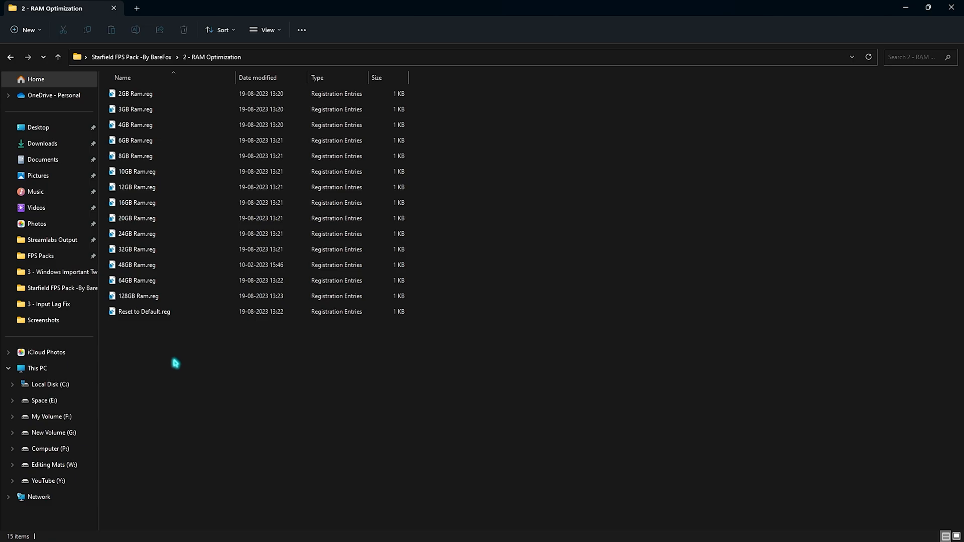
{"action": "left_click", "coordinate": [57, 273]}
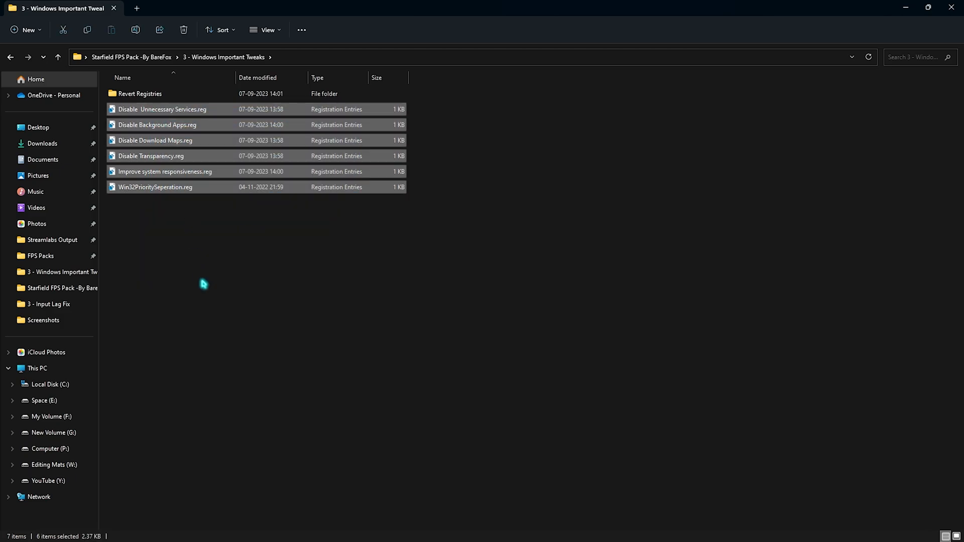
{"action": "left_click", "coordinate": [203, 283]}
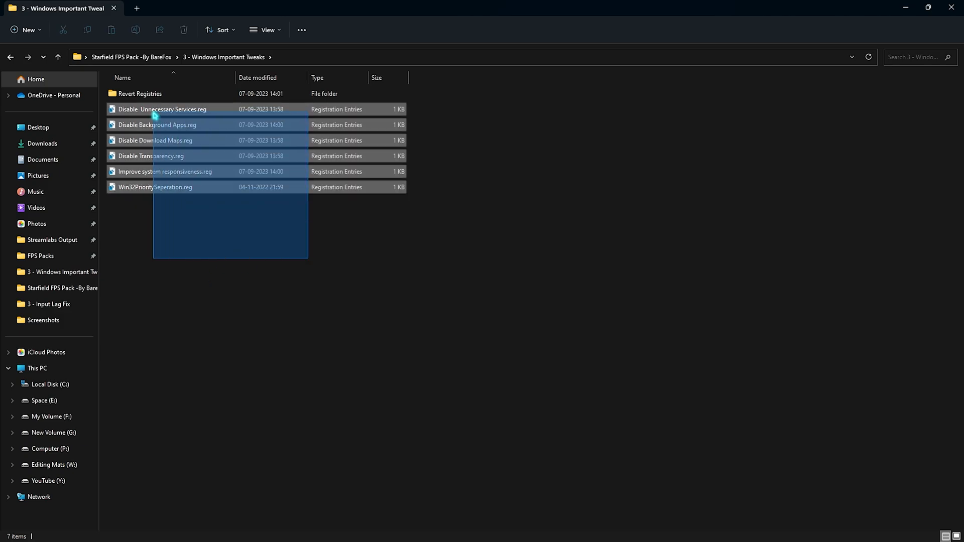
{"action": "double_click", "coordinate": [139, 93]}
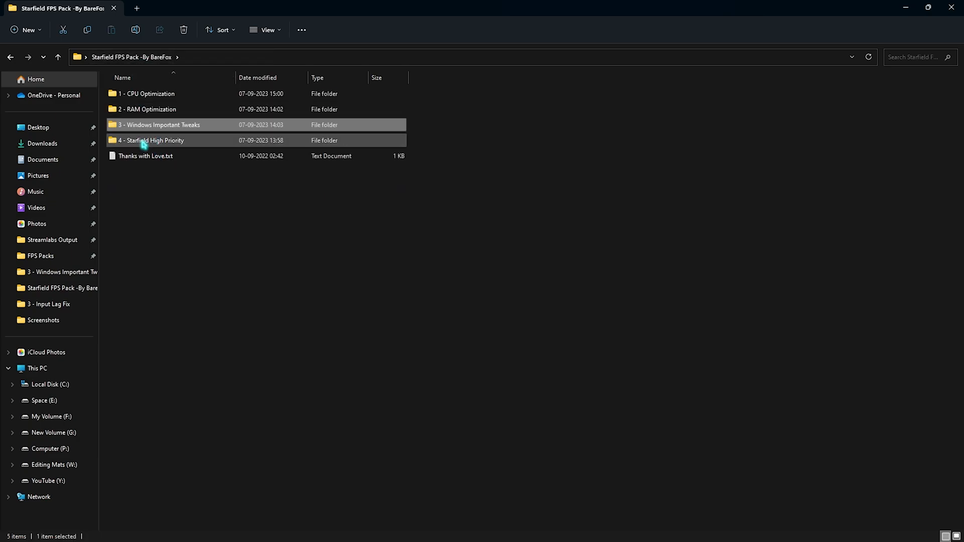
Go into the 4 - Starfield High Priority folder with its registry file.
{"action": "double_click", "coordinate": [151, 139]}
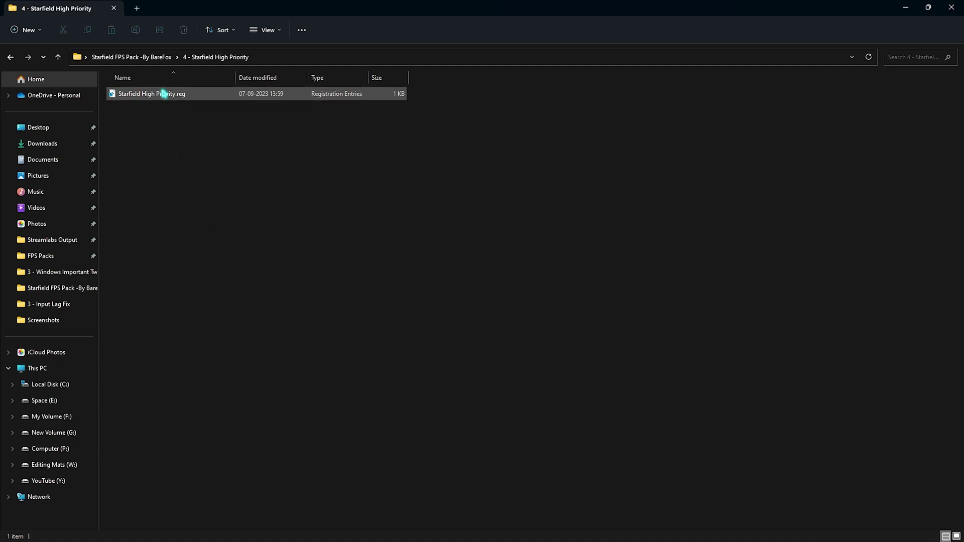
{"action": "mouse_move", "coordinate": [163, 94]}
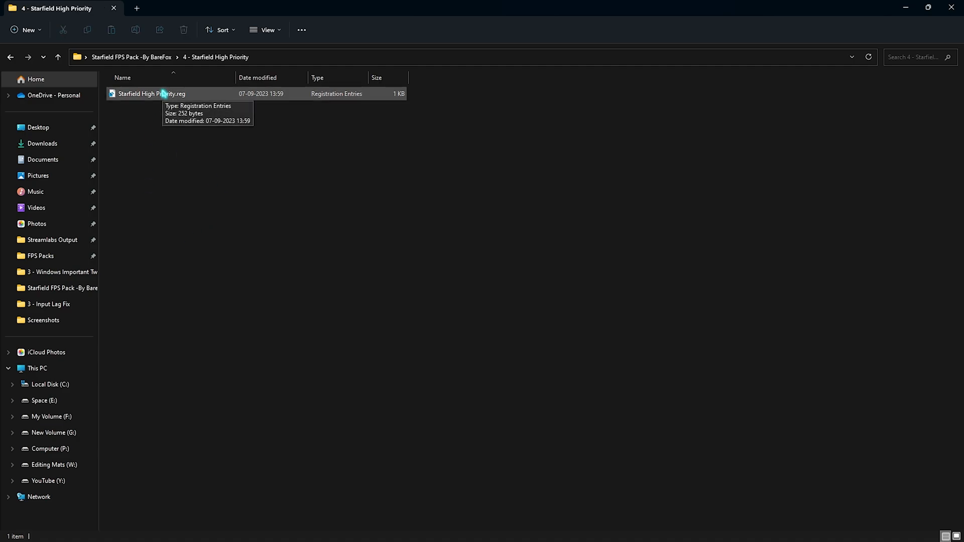
{"action": "mouse_move", "coordinate": [209, 109]}
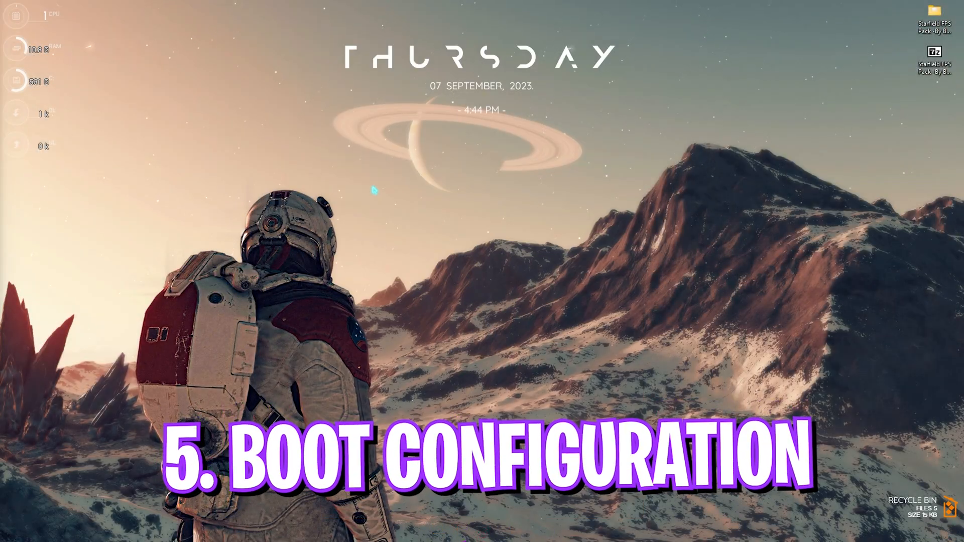
In msconfig's Boot advanced options, confirm booting with all 24 processors.
{"action": "type", "text": "system Information"}
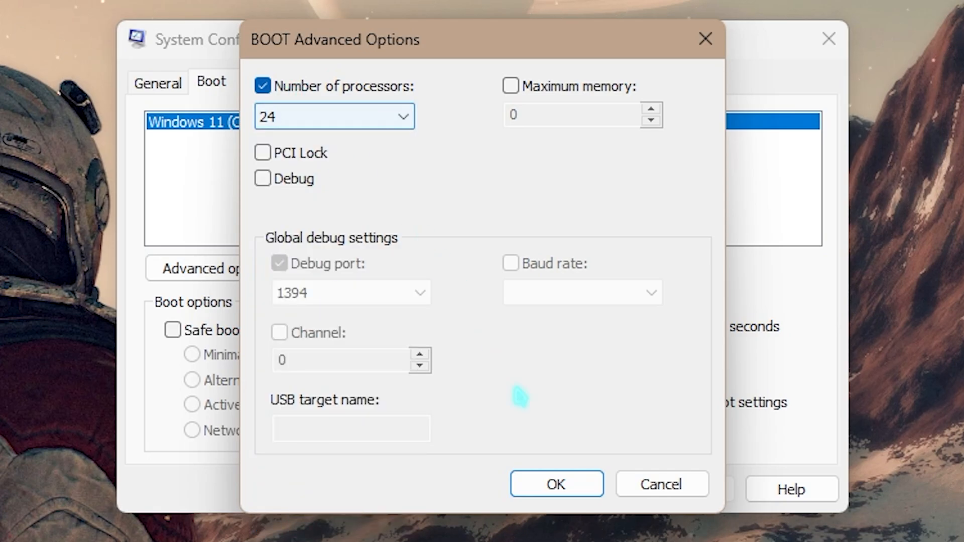
{"action": "left_click", "coordinate": [556, 484]}
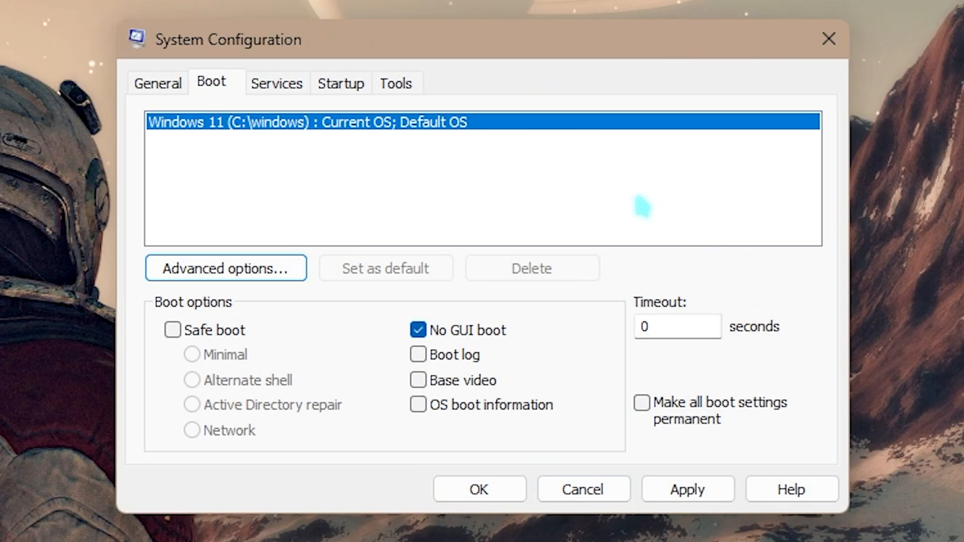
From the Startup tab, bring up Task Manager's startup apps list.
{"action": "left_click", "coordinate": [341, 83]}
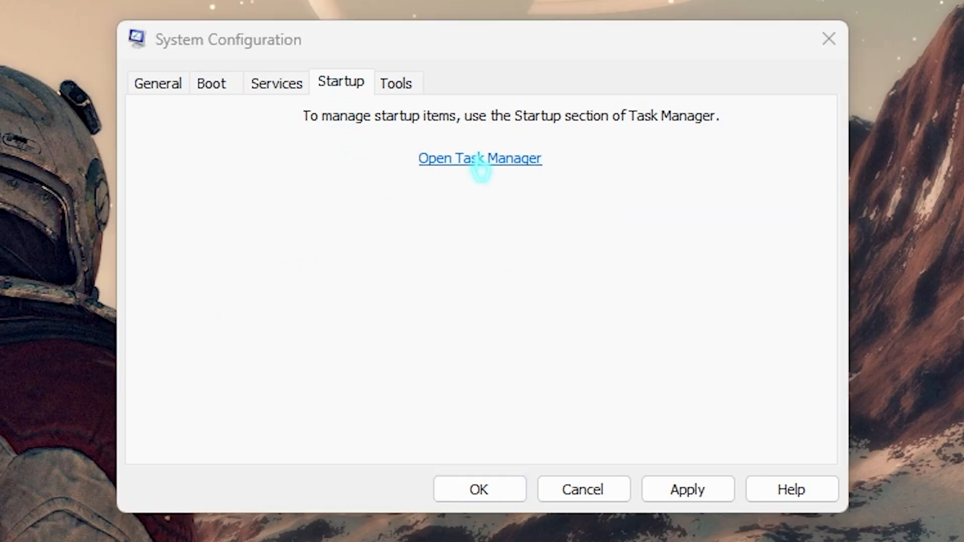
{"action": "left_click", "coordinate": [480, 158]}
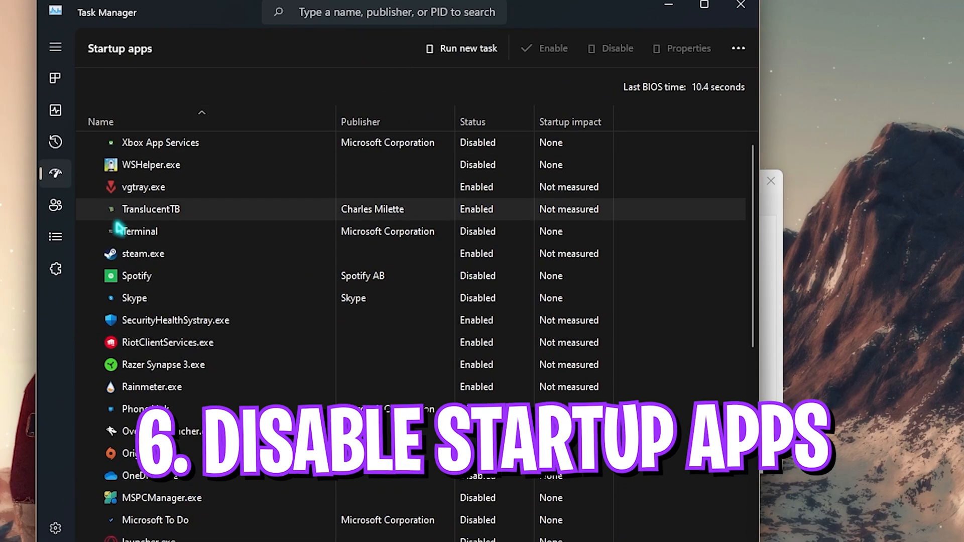
{"action": "scroll", "scroll_direction": "down", "scroll_amount": 3}
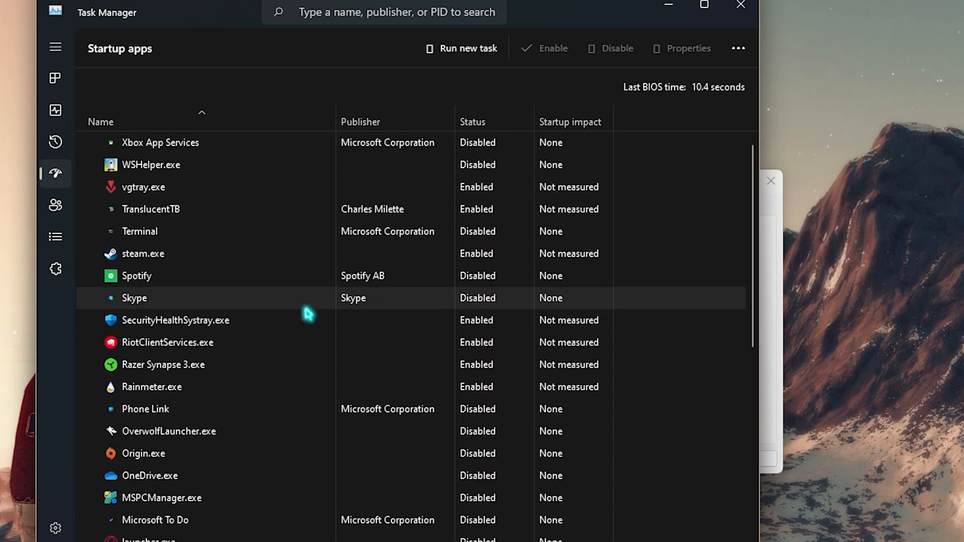
{"action": "mouse_move", "coordinate": [267, 186]}
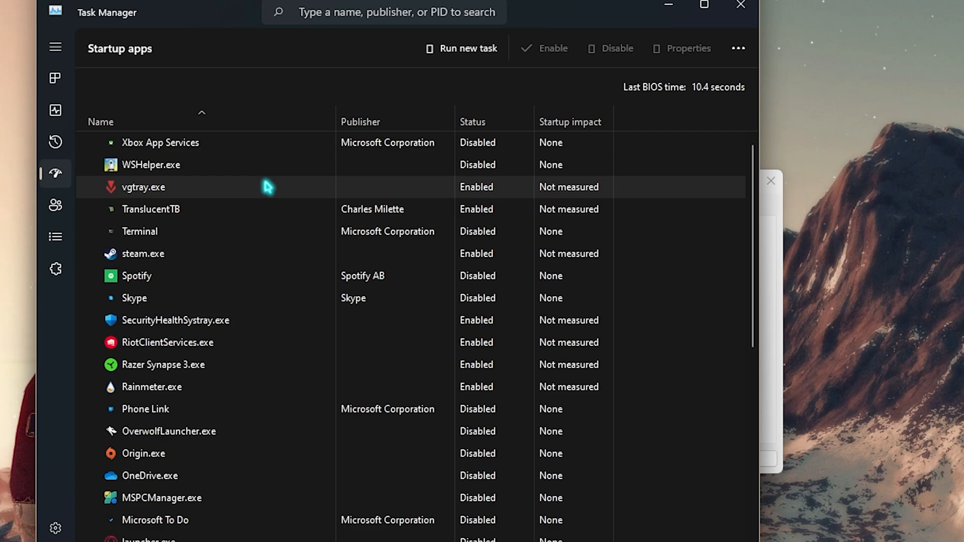
{"action": "left_click", "coordinate": [151, 165]}
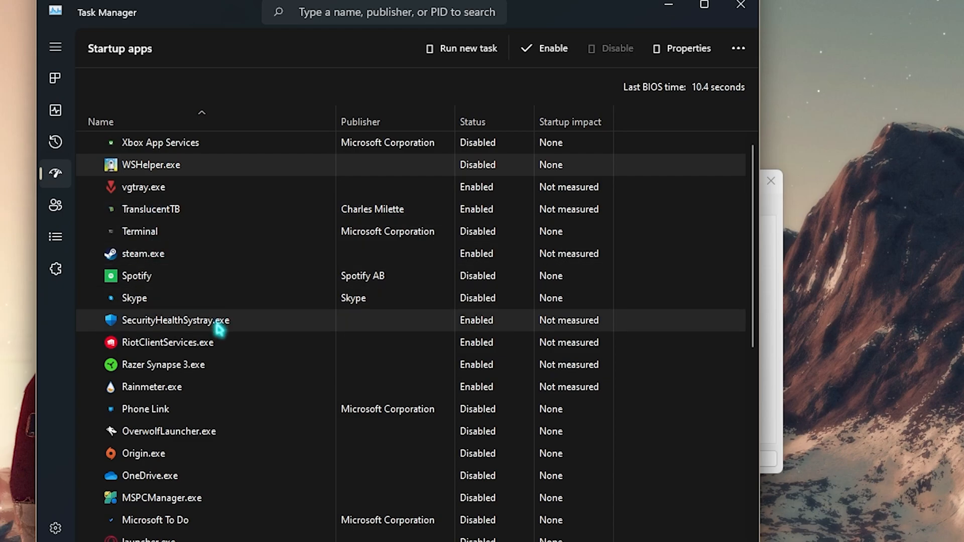
{"action": "scroll", "scroll_direction": "down", "scroll_amount": 3}
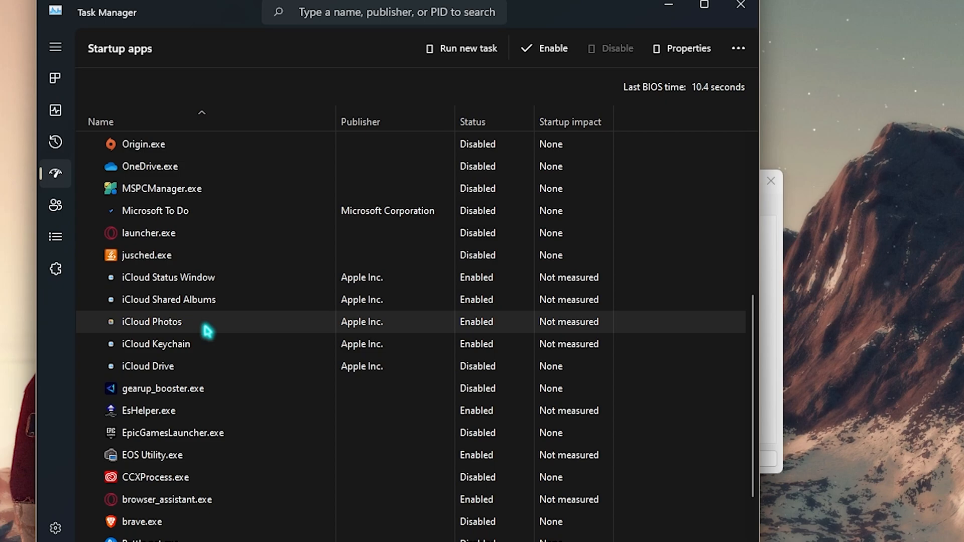
{"action": "scroll", "scroll_direction": "down", "scroll_amount": 3}
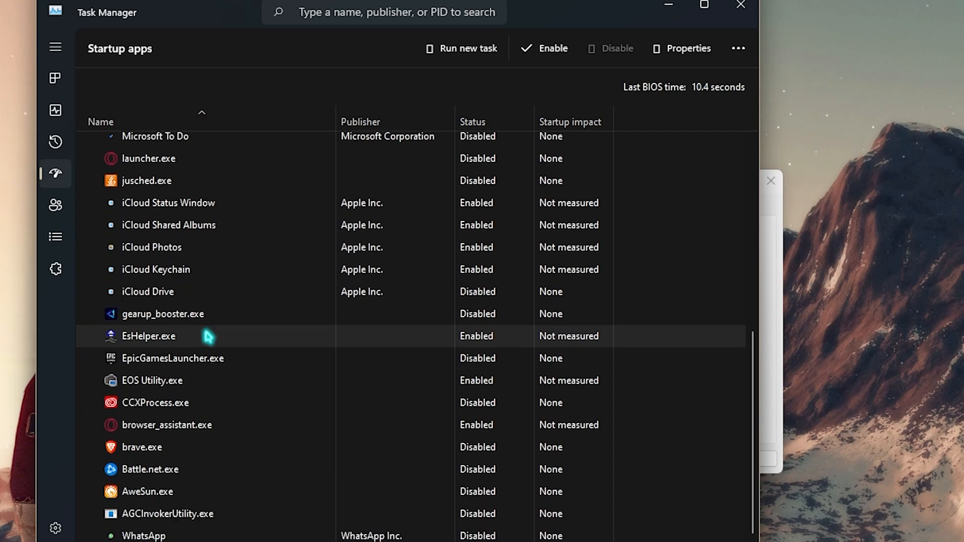
{"action": "left_click", "coordinate": [737, 4]}
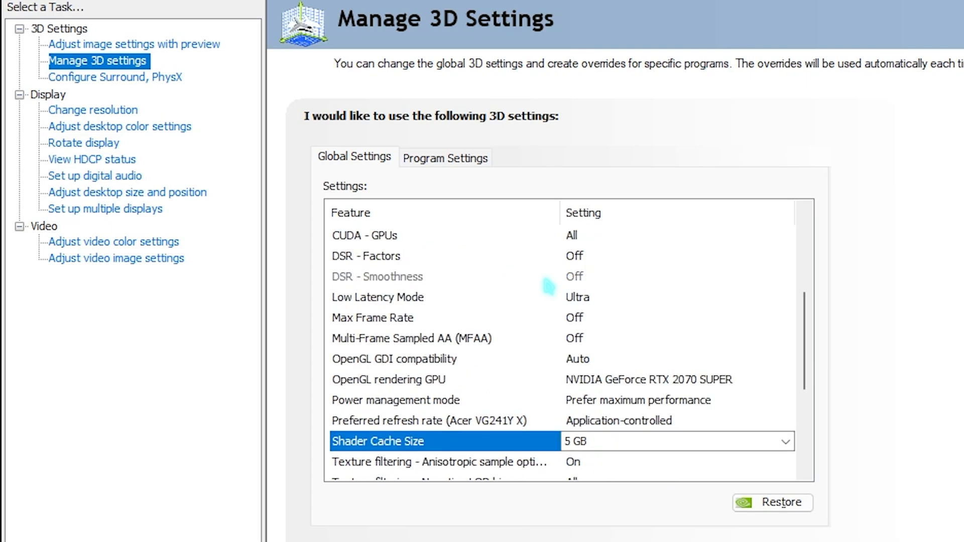
Scroll the Global Settings list to the texture filtering and shader cache options.
{"action": "scroll", "scroll_direction": "down", "scroll_amount": 3}
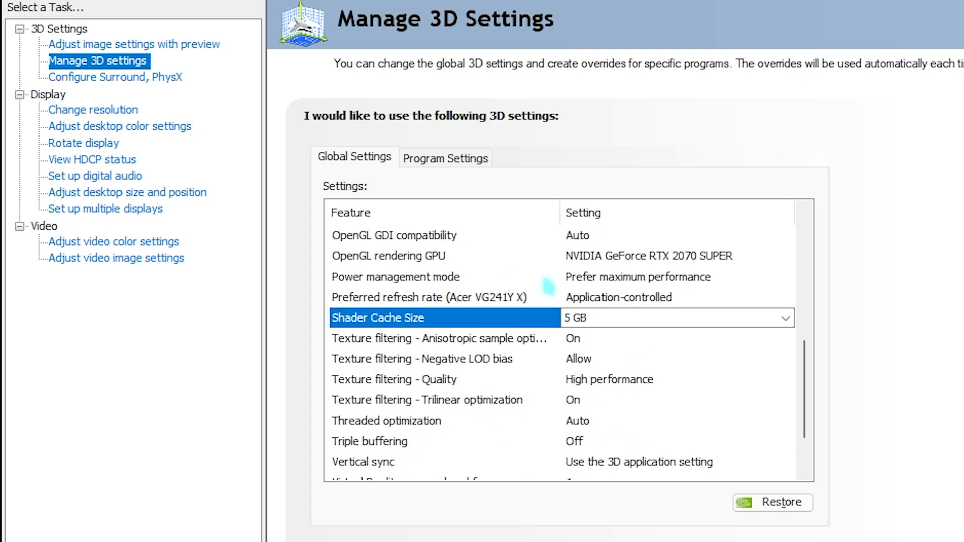
{"action": "scroll", "scroll_direction": "down", "scroll_amount": 3}
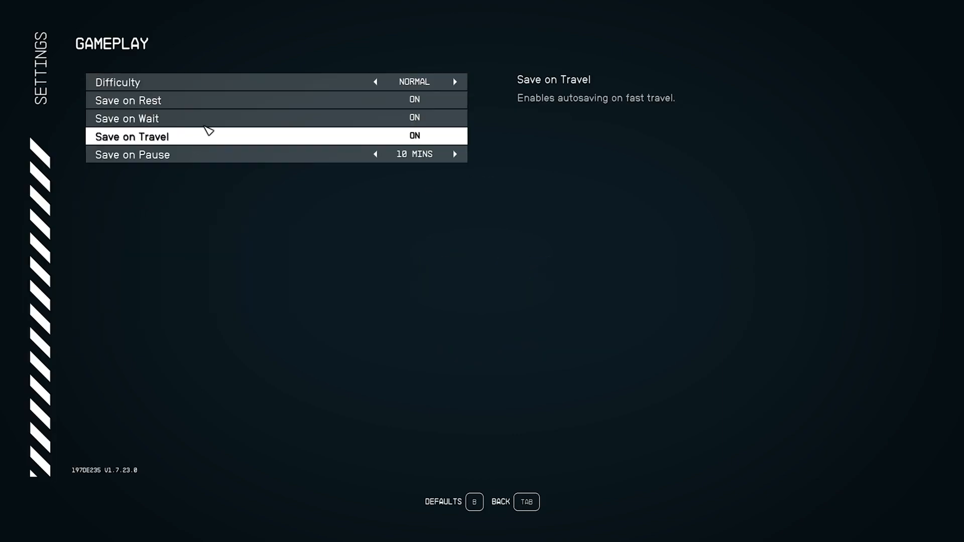
{"action": "mouse_move", "coordinate": [151, 140]}
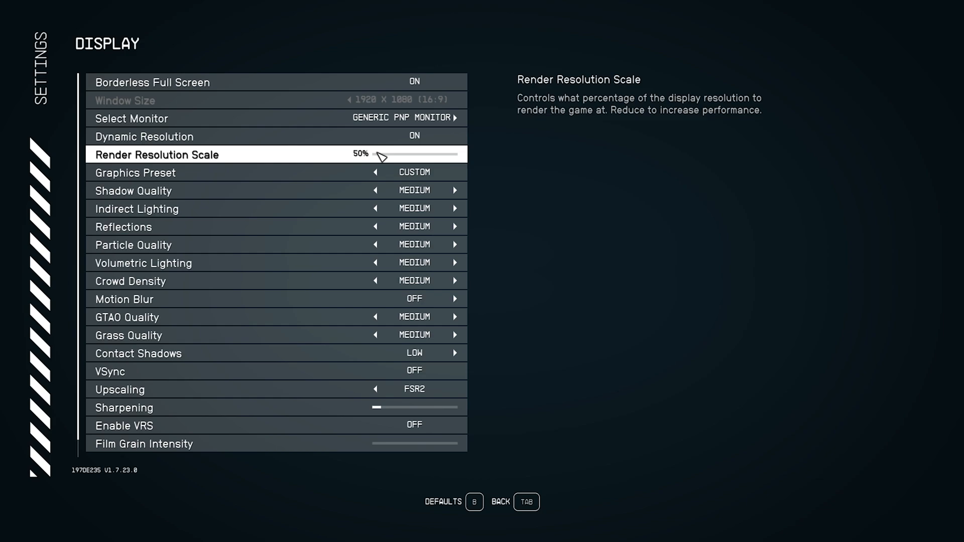
Drag Render Resolution Scale to about 55% and lower the Contact Shadows quality.
{"action": "left_click_drag", "start_coordinate": [378, 154], "coordinate": [385, 155]}
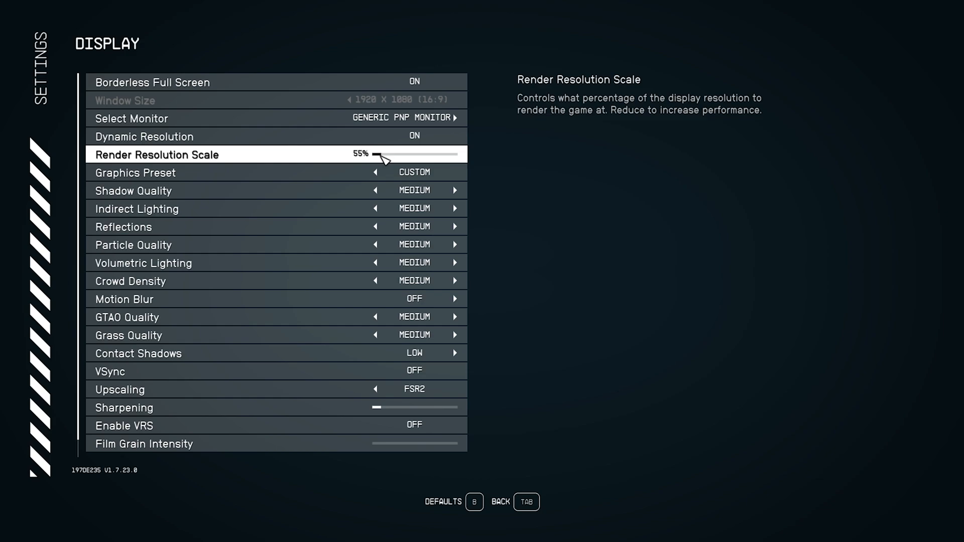
{"action": "left_click_drag", "start_coordinate": [375, 155], "coordinate": [388, 154]}
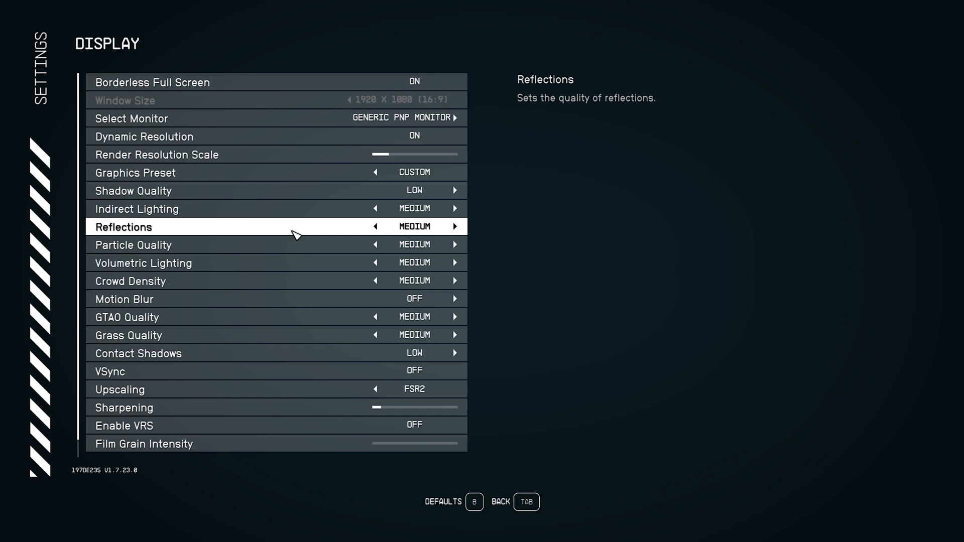
{"action": "mouse_move", "coordinate": [377, 247]}
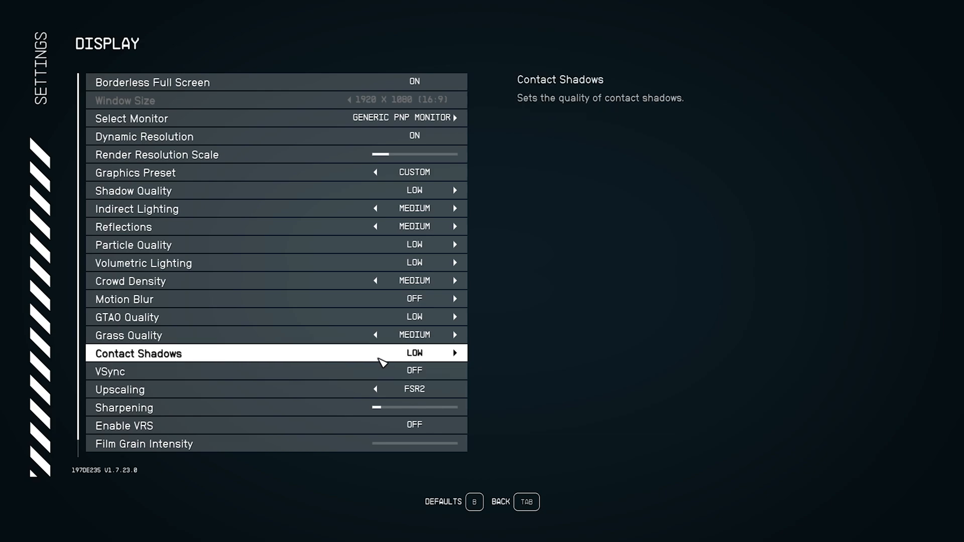
{"action": "left_click", "coordinate": [454, 353]}
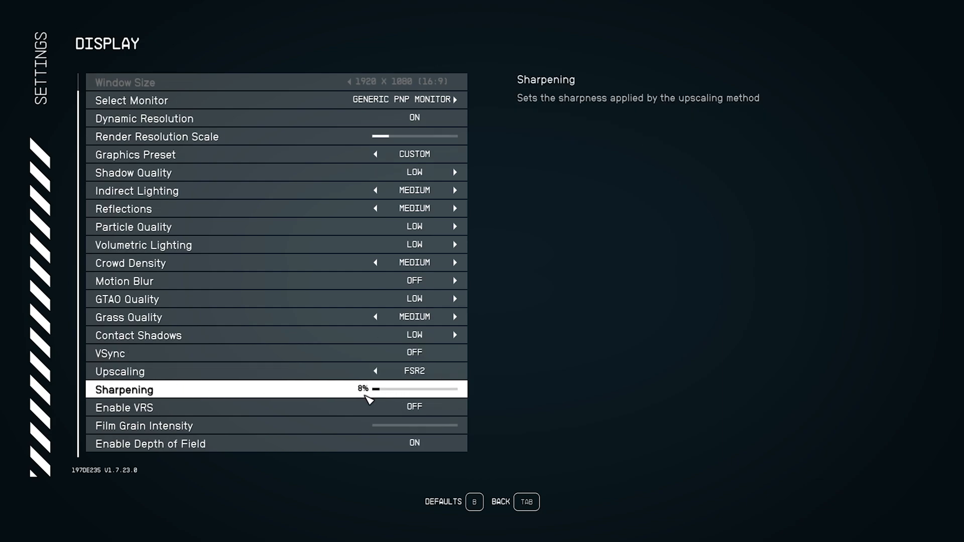
{"action": "mouse_move", "coordinate": [385, 403]}
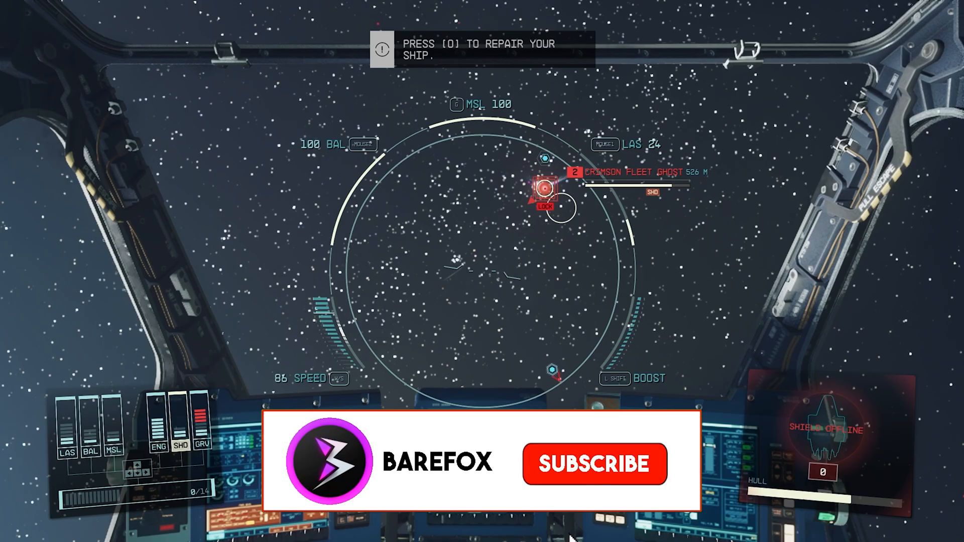
{"action": "left_click", "coordinate": [594, 464]}
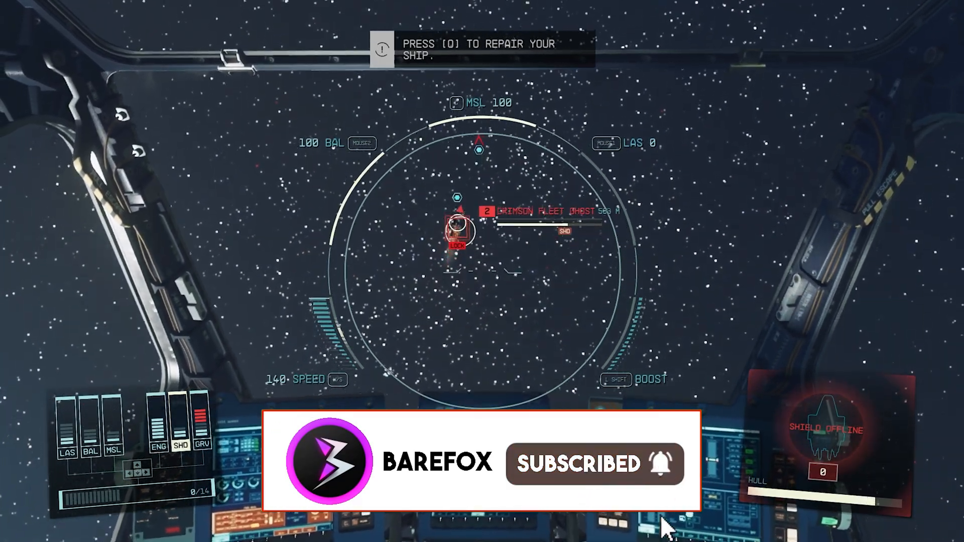